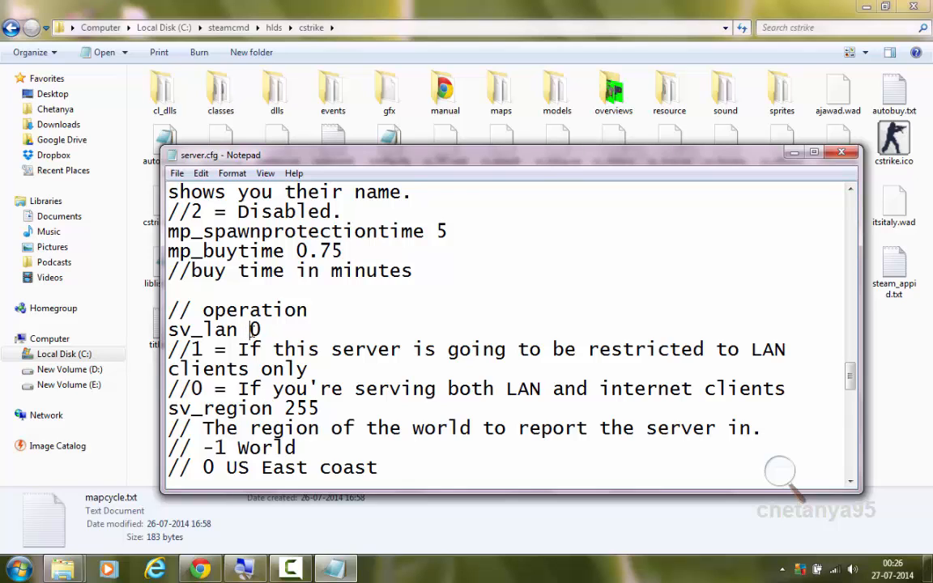
# Step: Review the sv_lan 0 value and its LAN/internet versus LAN-only explanations
pyautogui.doubleClick(253, 329)
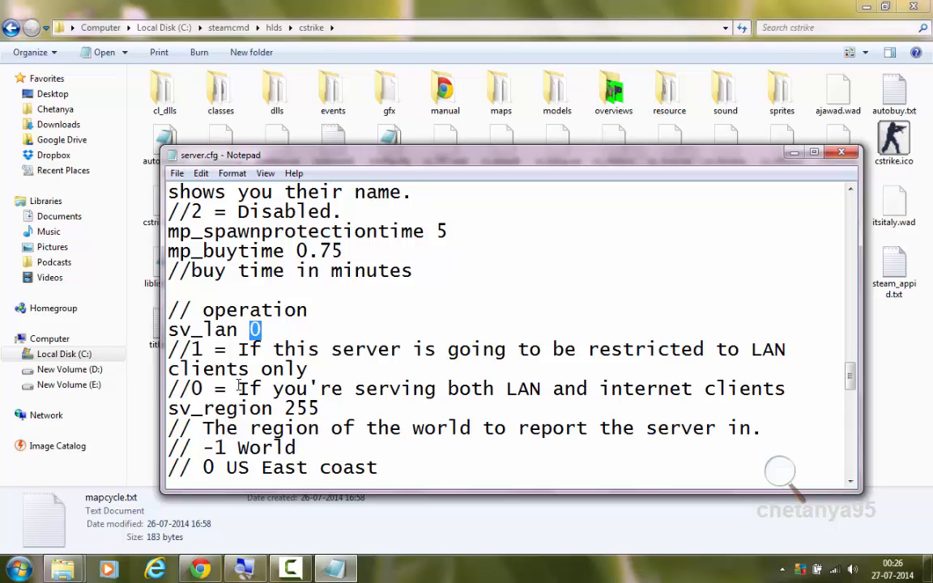
pyautogui.moveTo(237, 388); pyautogui.dragTo(541, 387)
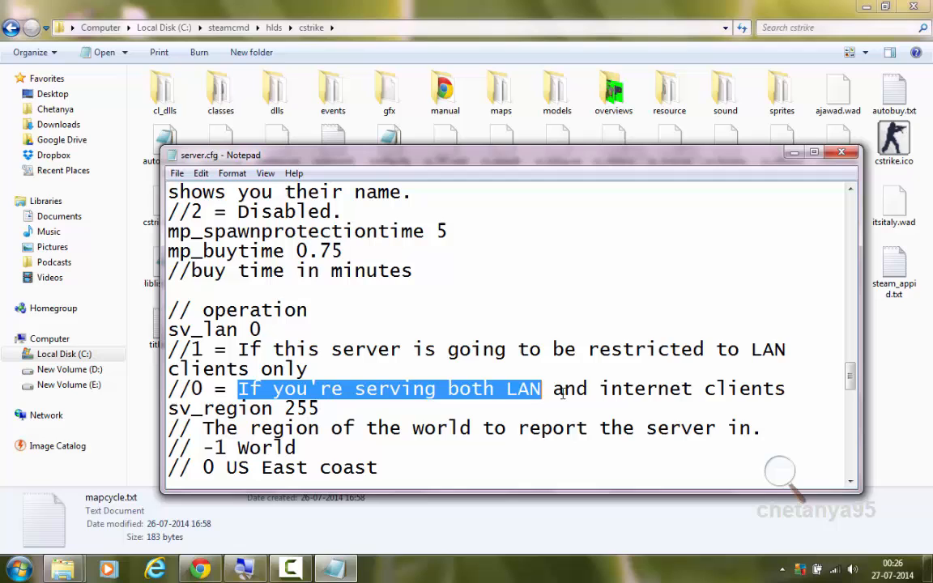
pyautogui.moveTo(542, 388); pyautogui.dragTo(761, 389)
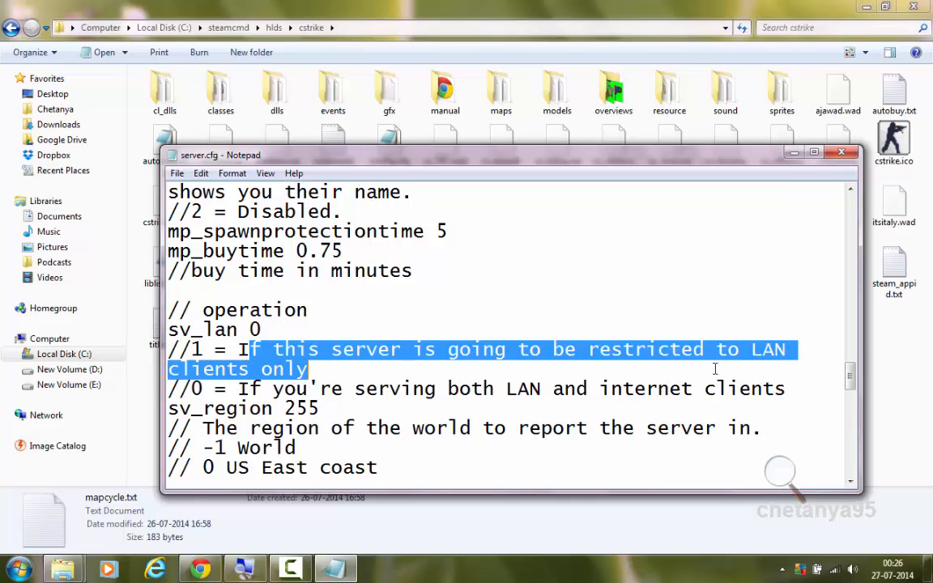
pyautogui.moveTo(794, 393)
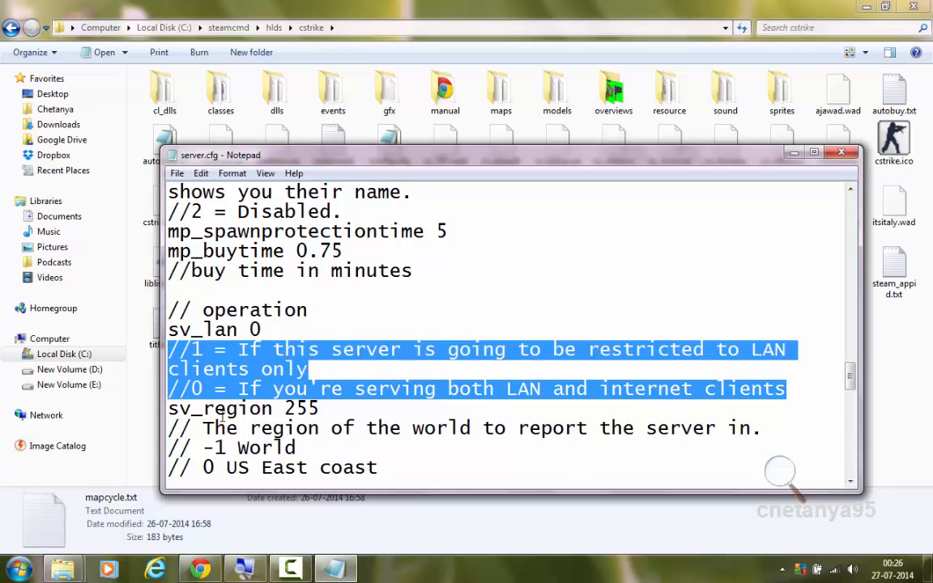
# Step: Change the World region comment from -1 to 255 to match sv_region 255
pyautogui.scroll(-3)
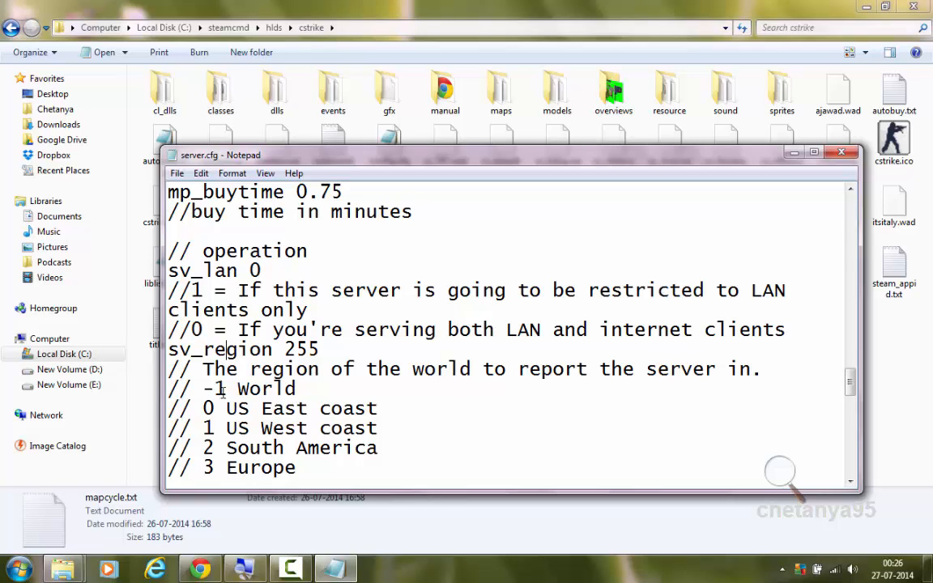
pyautogui.write('255')
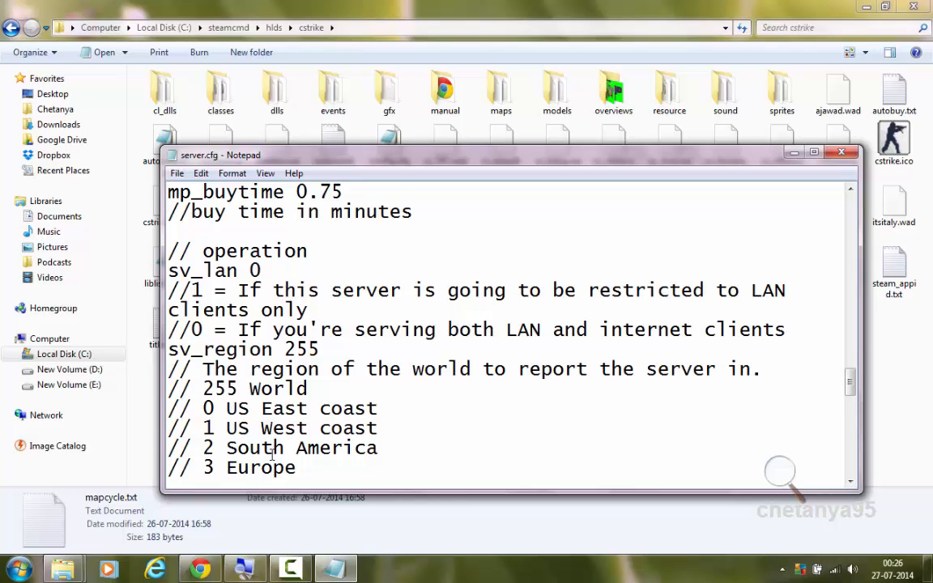
pyautogui.scroll(-3)
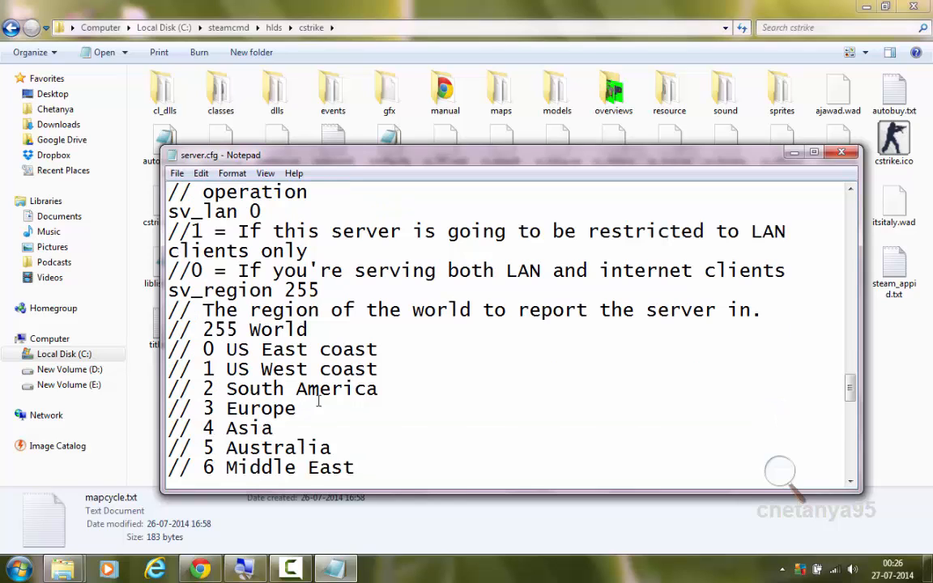
pyautogui.scroll(-3)
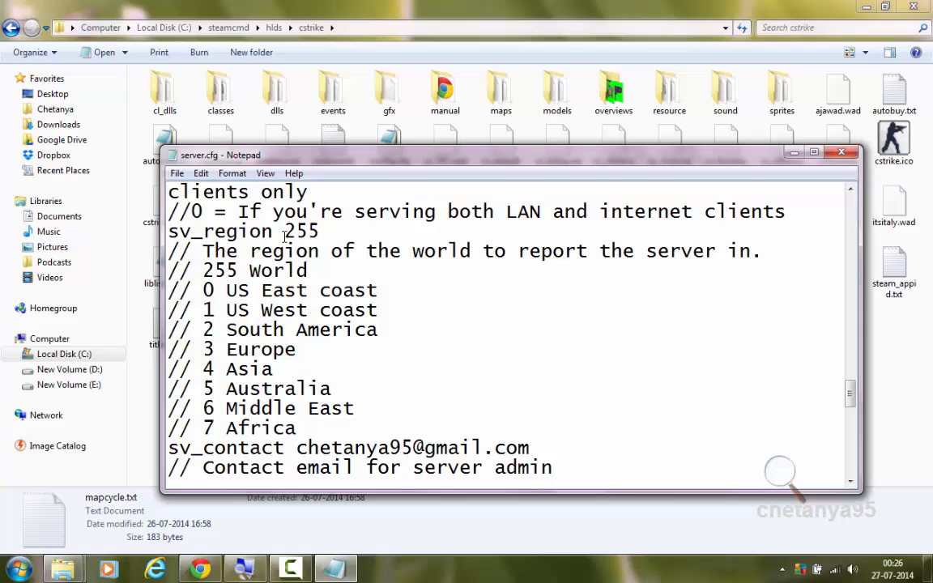
pyautogui.scroll(-3)
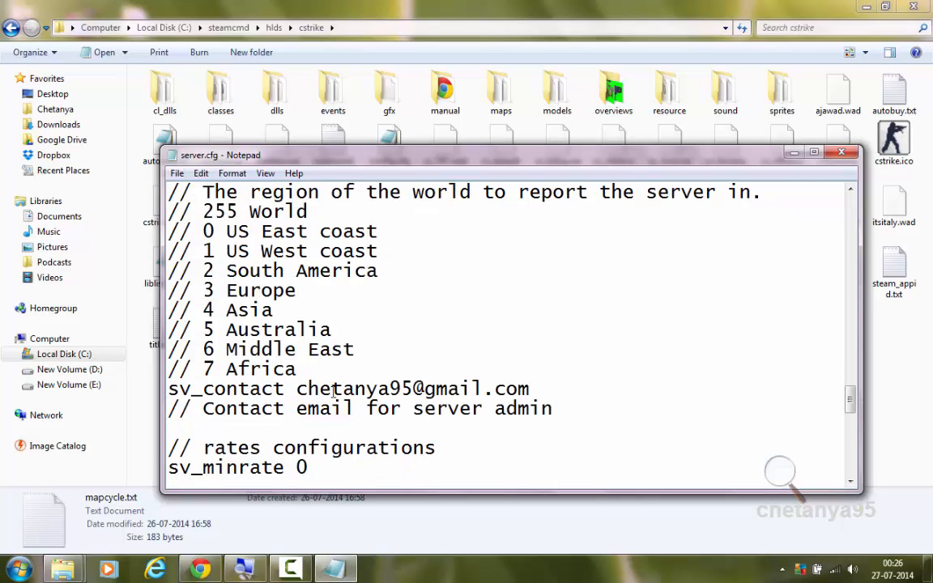
pyautogui.moveTo(579, 419)
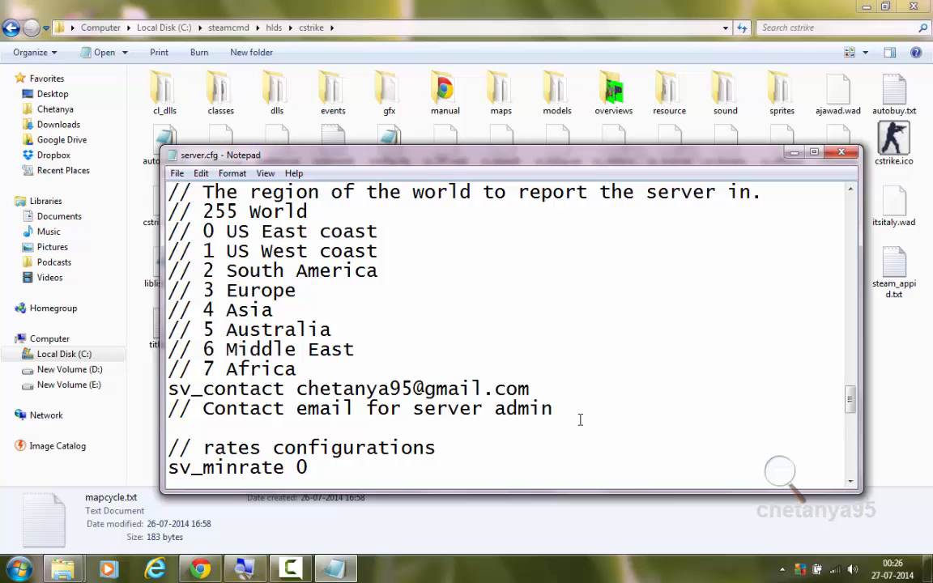
pyautogui.click(18, 569)
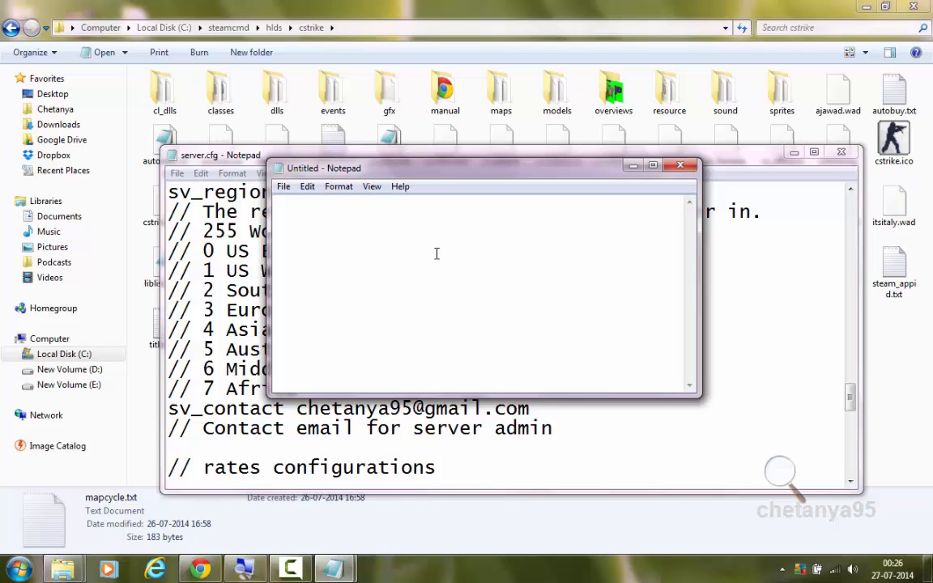
pyautogui.write('/admin')
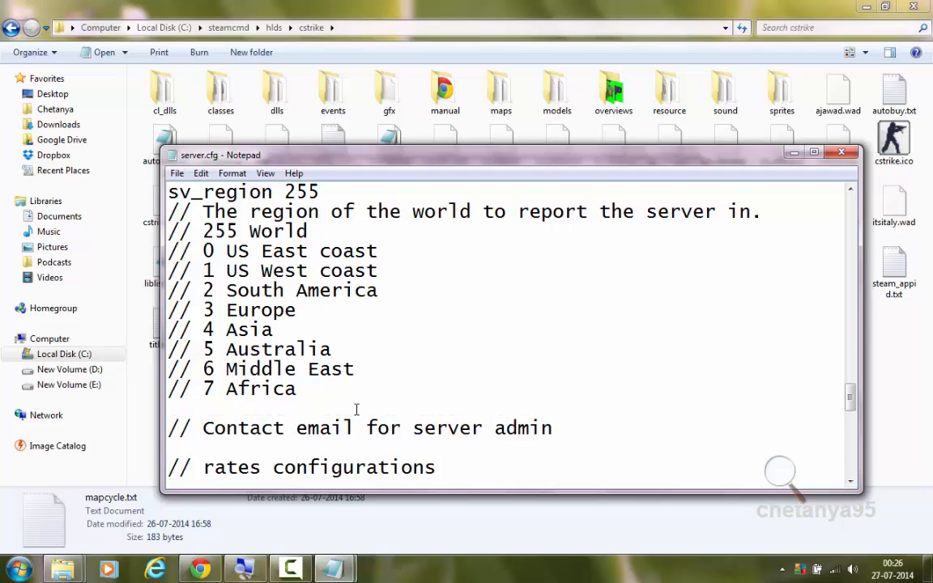
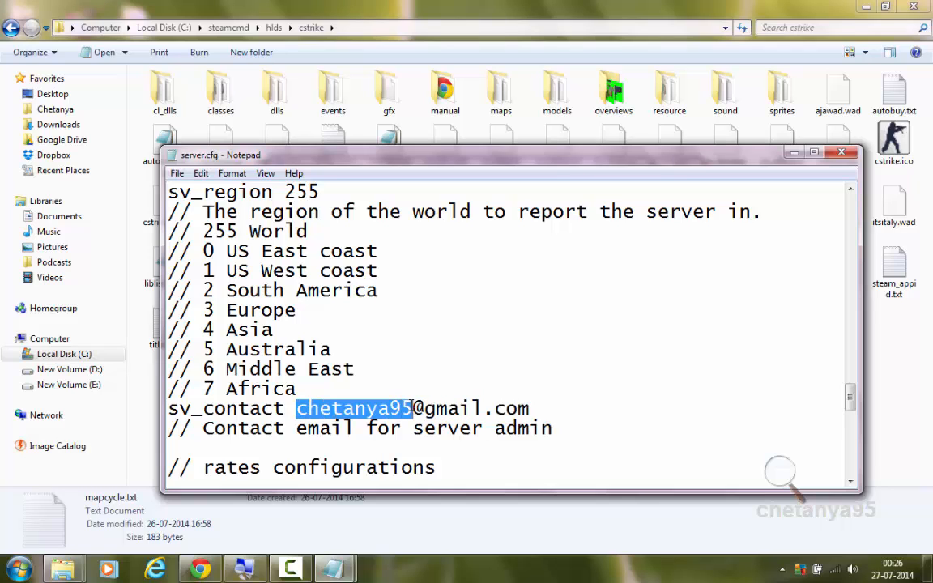
pyautogui.scroll(-3)
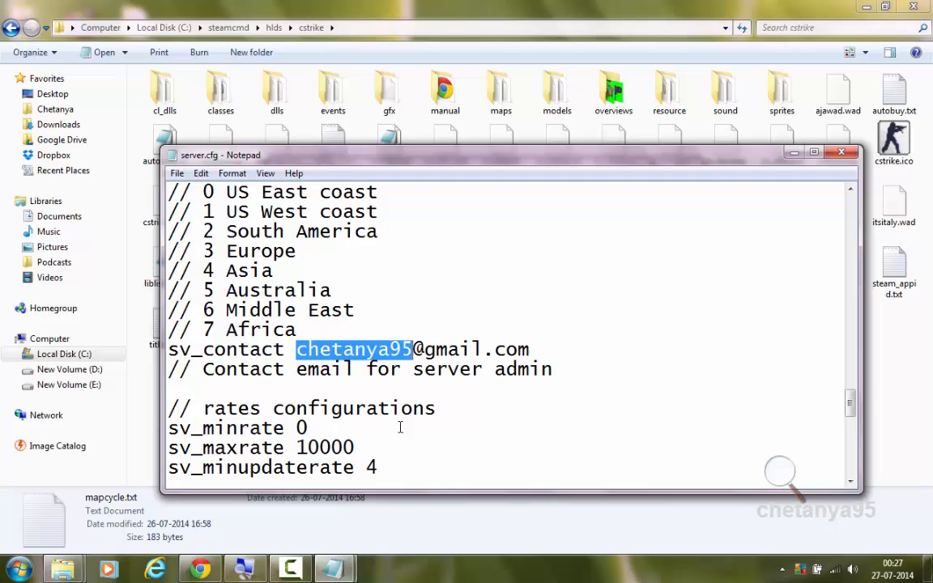
pyautogui.scroll(-3)
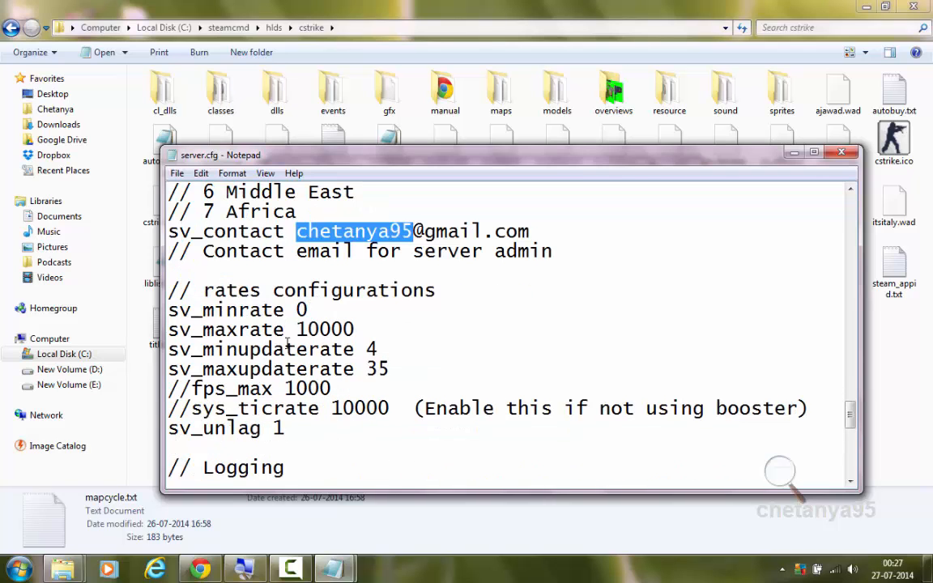
pyautogui.moveTo(168, 290); pyautogui.dragTo(285, 427)
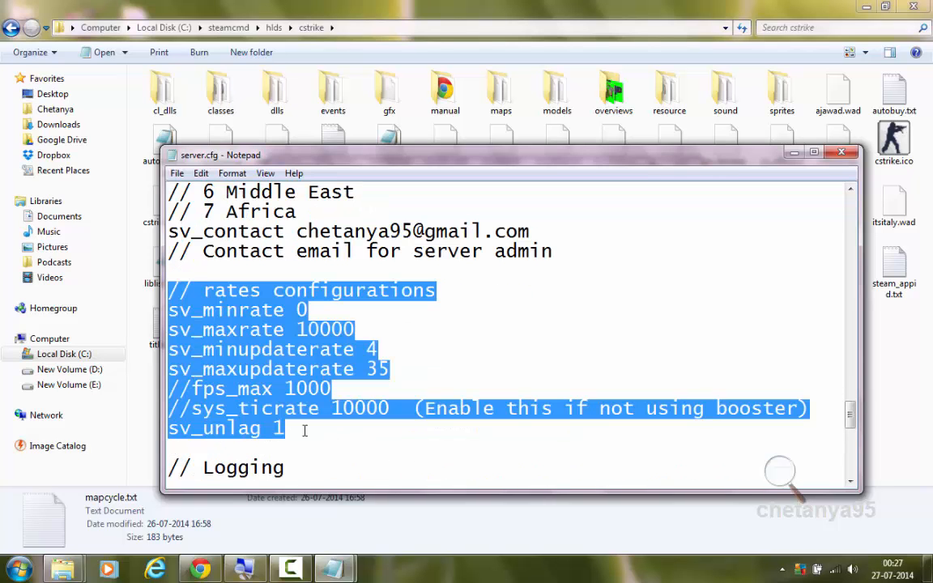
pyautogui.scroll(-3)
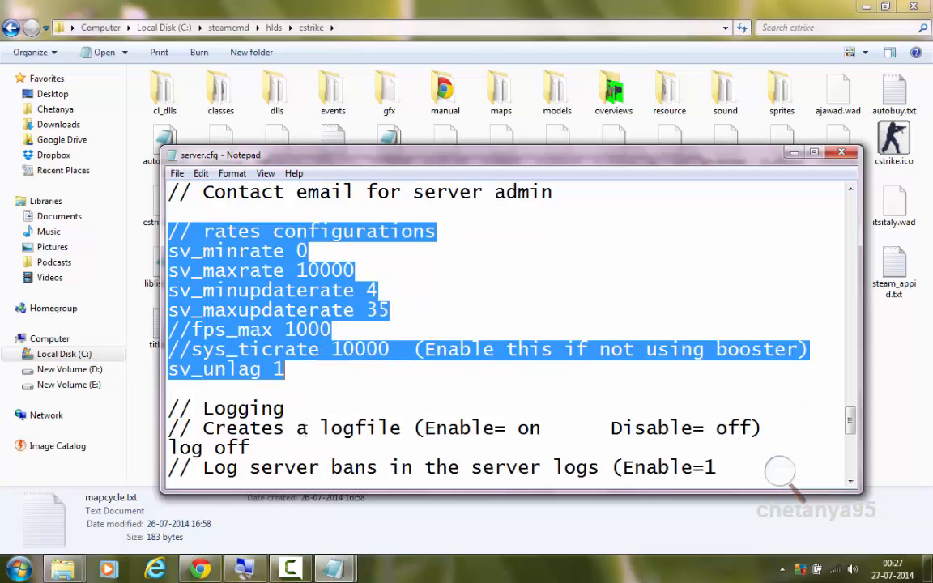
pyautogui.scroll(-3)
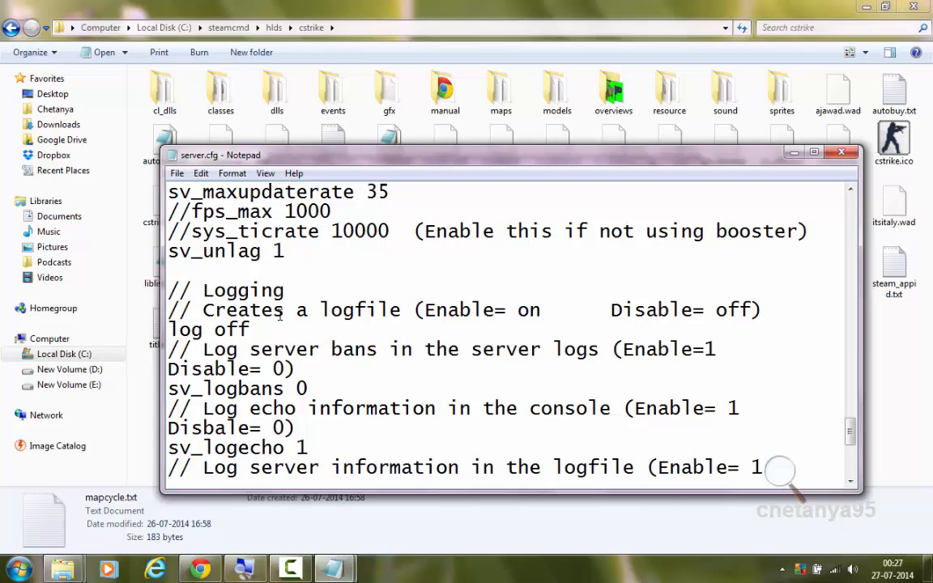
# Step: Change 'log off' to 'log on' and review the logging lines up to sys_ticrate
pyautogui.doubleClick(232, 330)
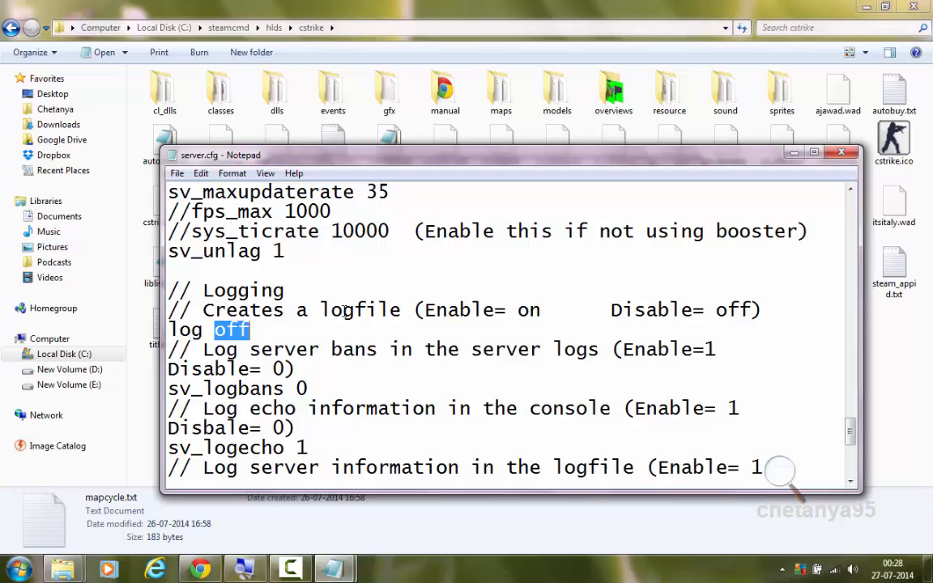
pyautogui.write('on')
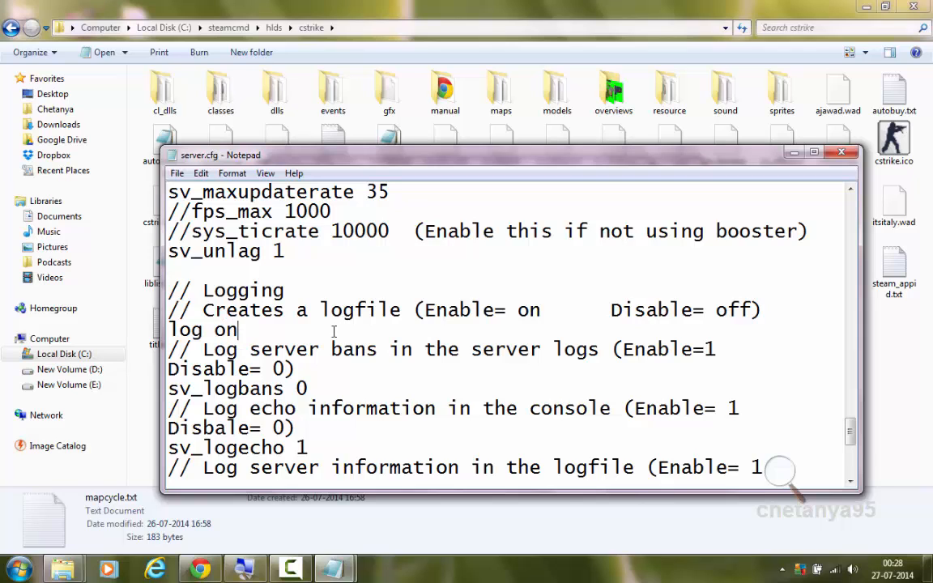
pyautogui.moveTo(213, 290); pyautogui.dragTo(238, 329)
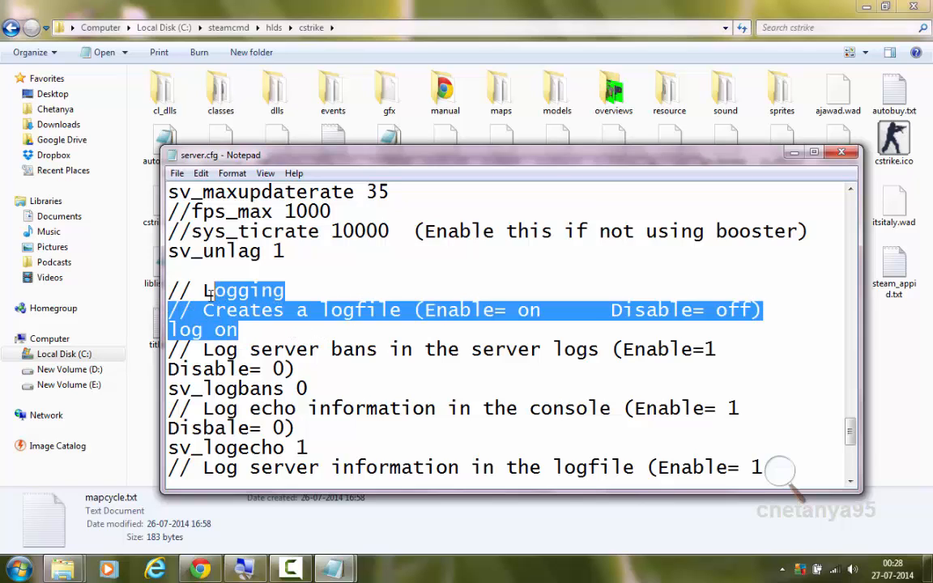
pyautogui.moveTo(210, 289); pyautogui.dragTo(167, 290)
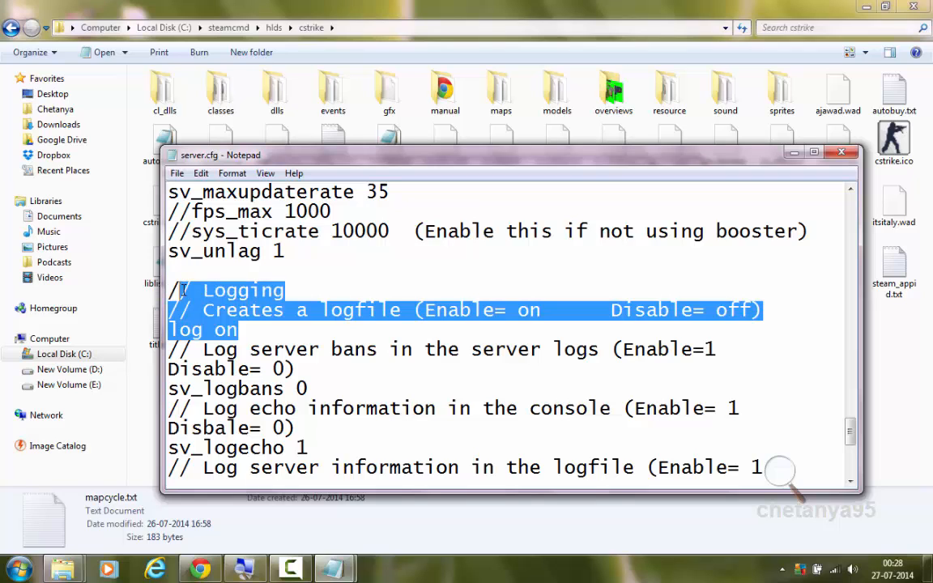
pyautogui.moveTo(186, 290); pyautogui.dragTo(187, 230)
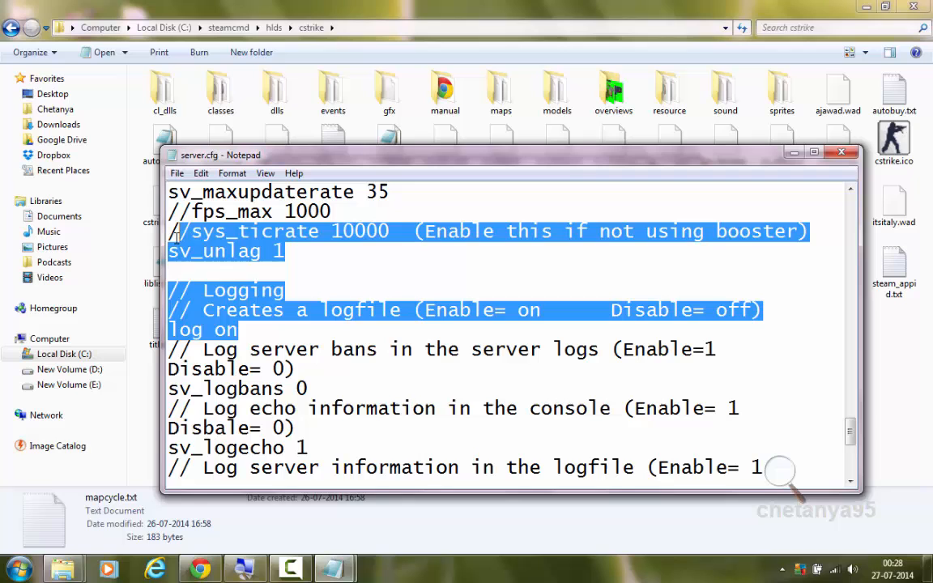
pyautogui.click(239, 330)
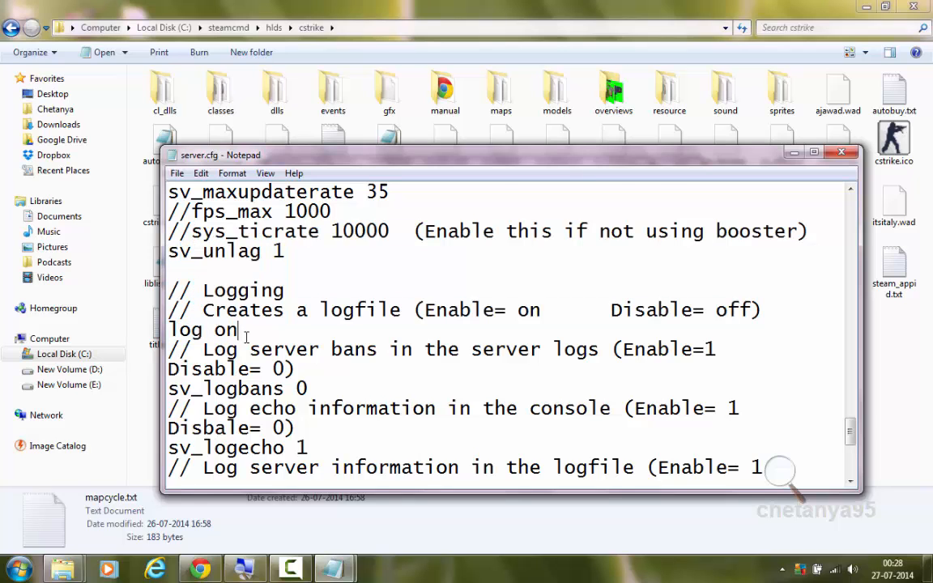
pyautogui.scroll(-3)
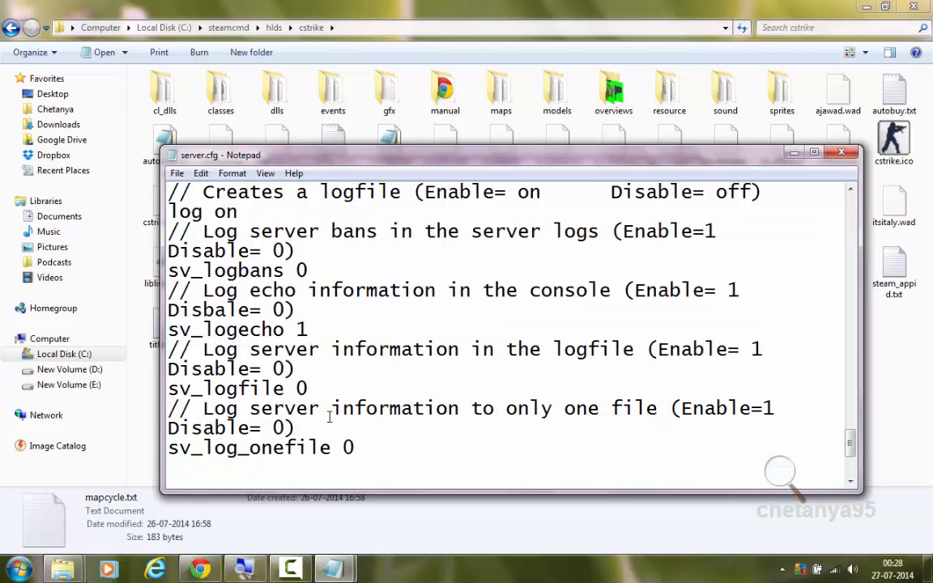
pyautogui.scroll(-3)
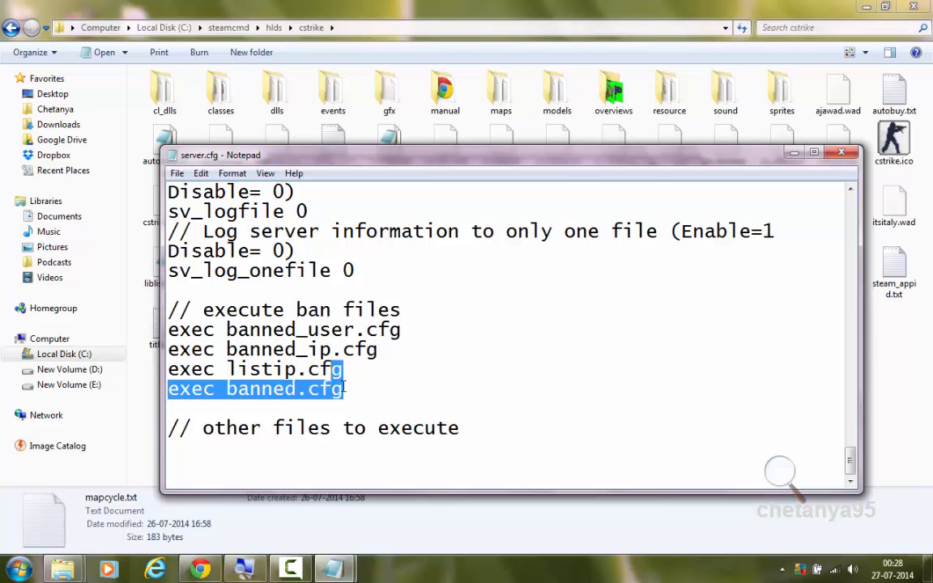
pyautogui.click(348, 389)
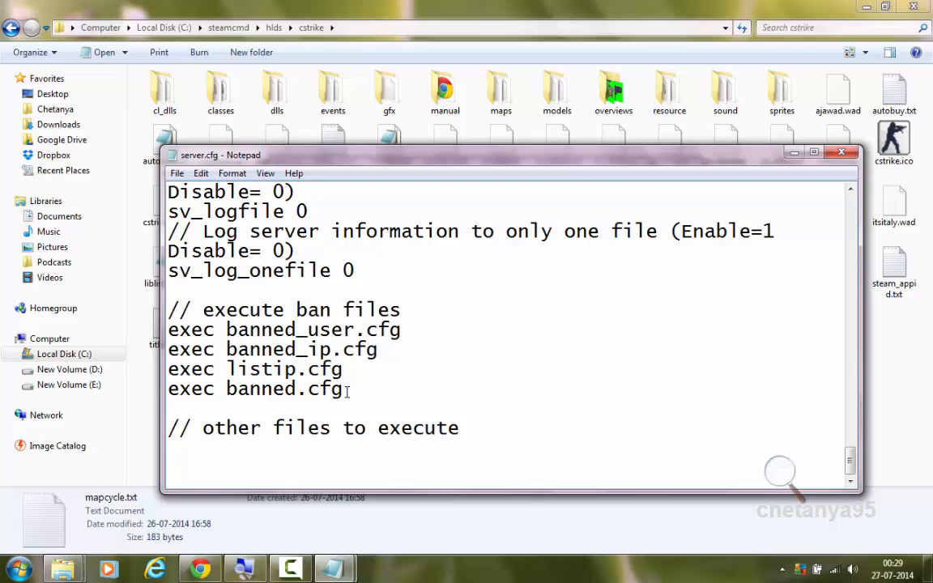
pyautogui.click(342, 389)
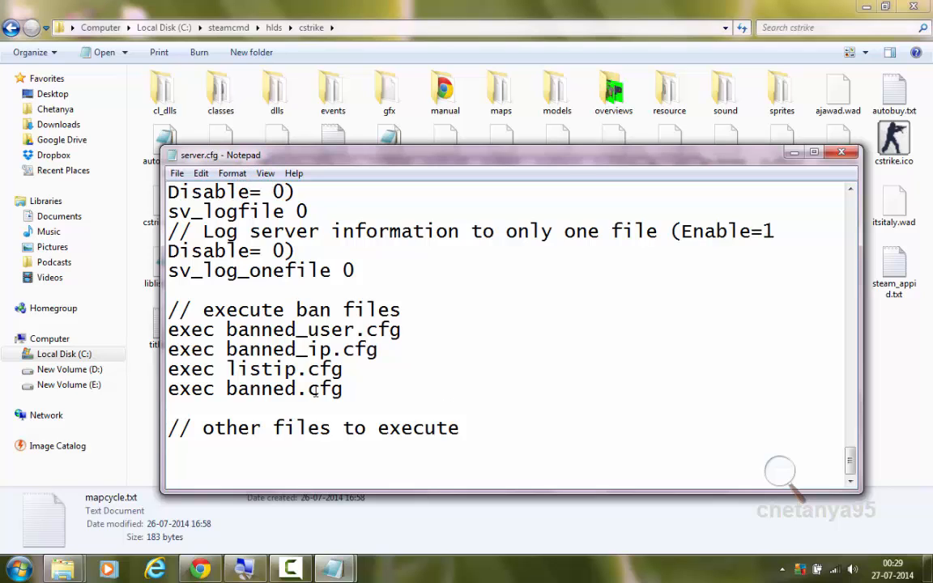
pyautogui.click(177, 172)
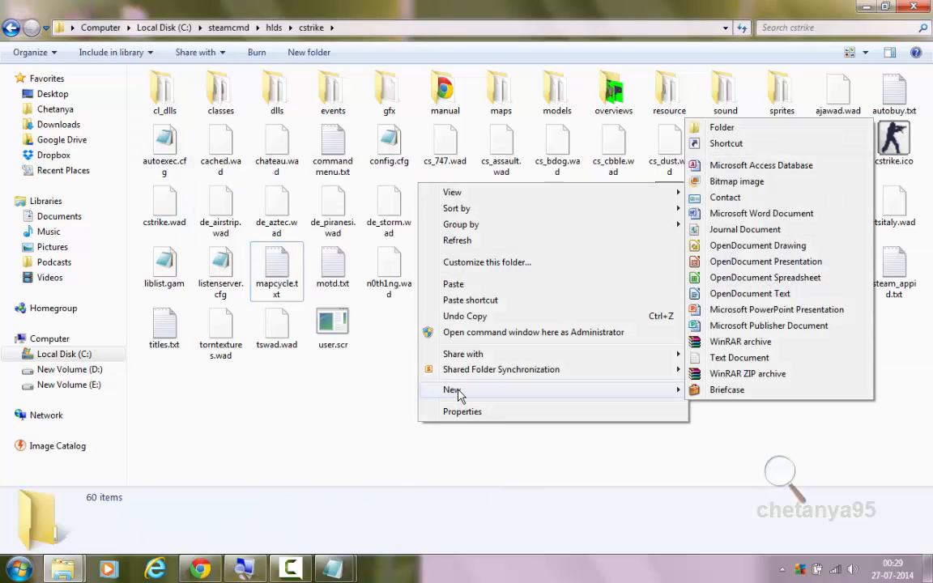
pyautogui.moveTo(739, 357)
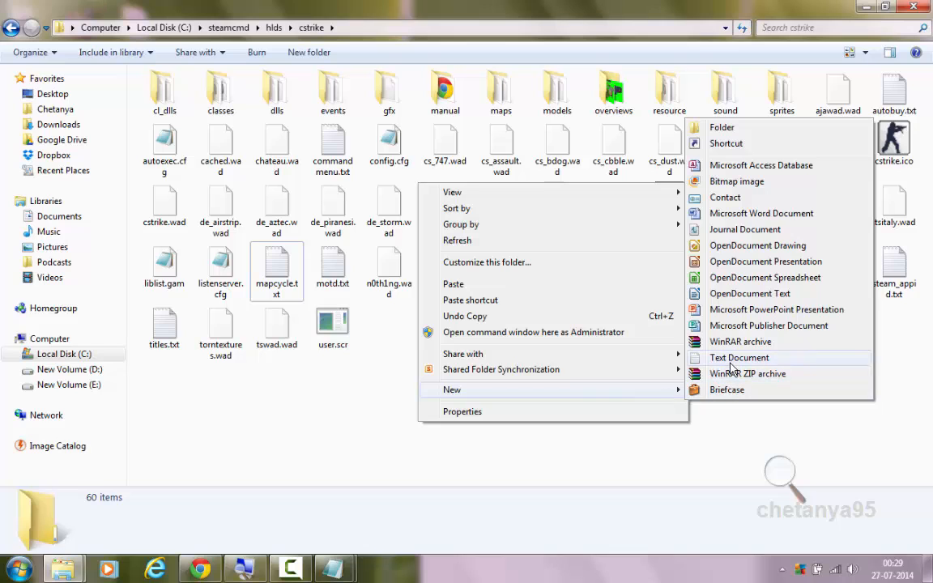
# Step: Create a new text document named new.cfg, accepting the extension change
pyautogui.click(738, 357)
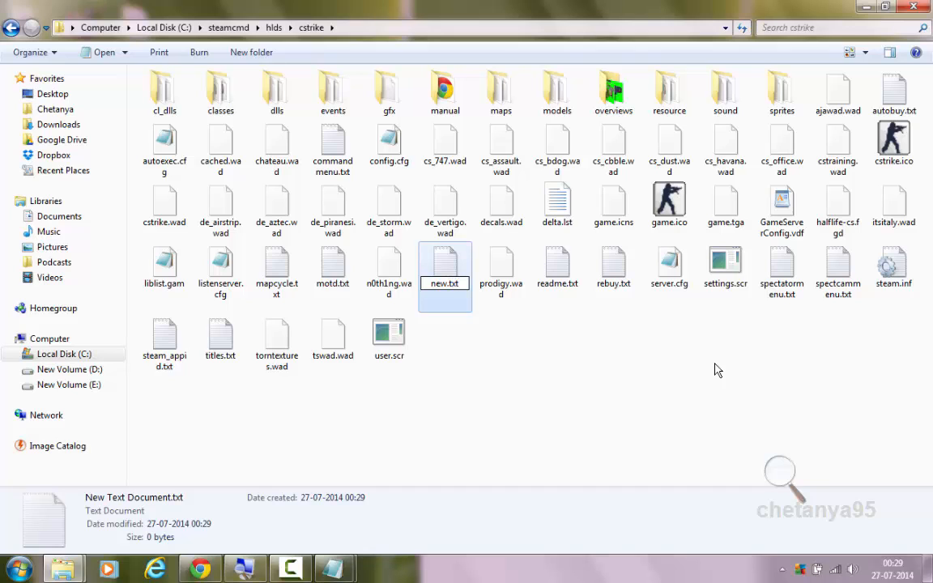
pyautogui.write('new.cfg')
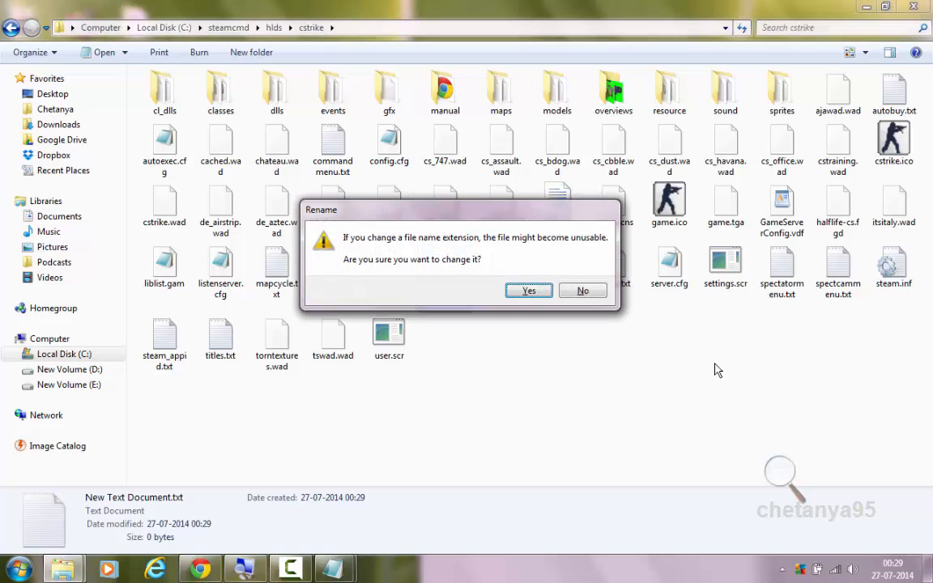
pyautogui.click(529, 290)
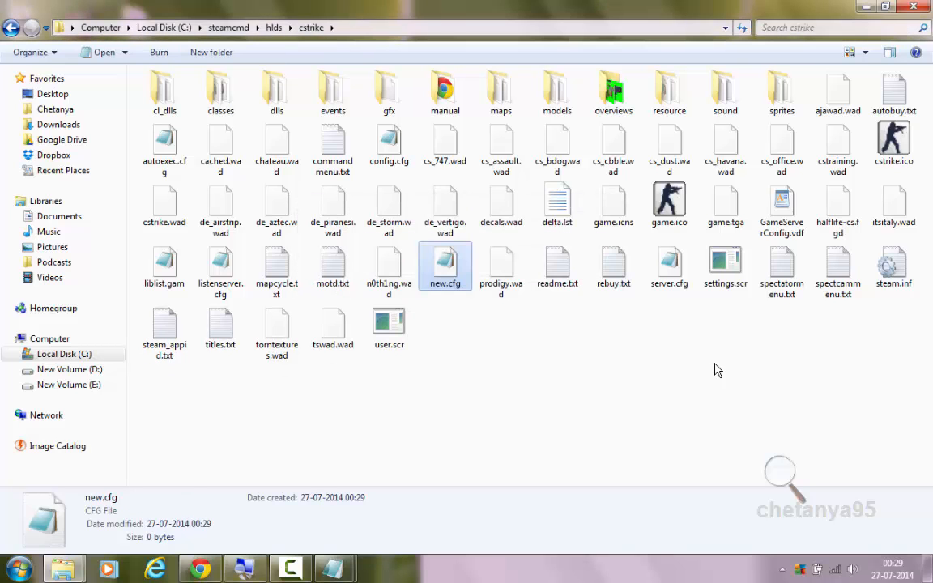
pyautogui.moveTo(446, 266)
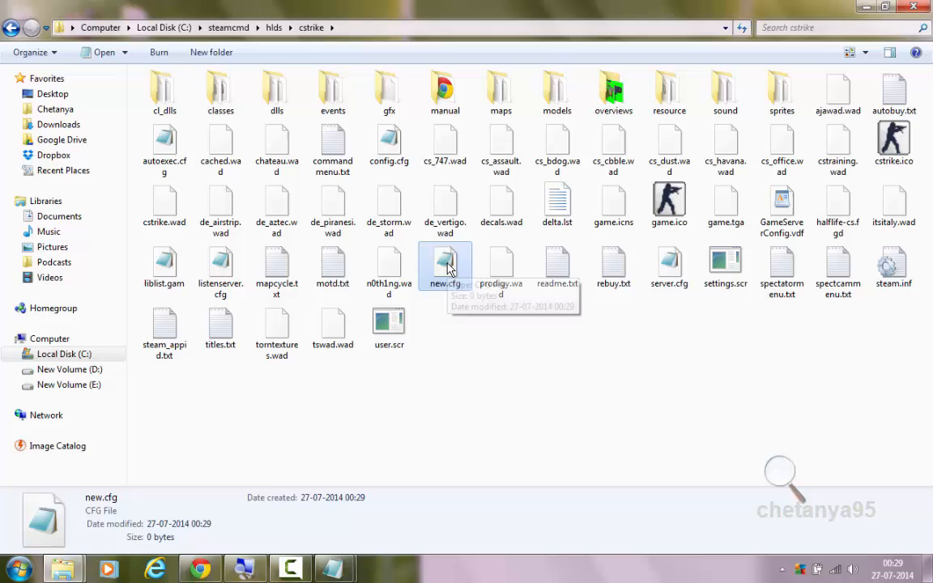
pyautogui.moveTo(668, 260)
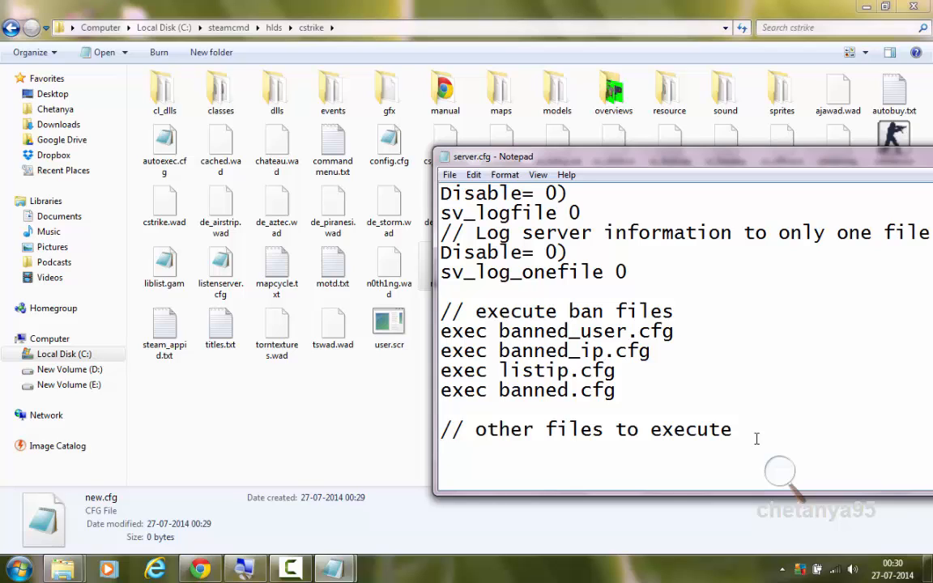
# Step: Add 'exec new.cfg' to server.cfg, then close and delete the empty new.cfg file
pyautogui.write('exec n')
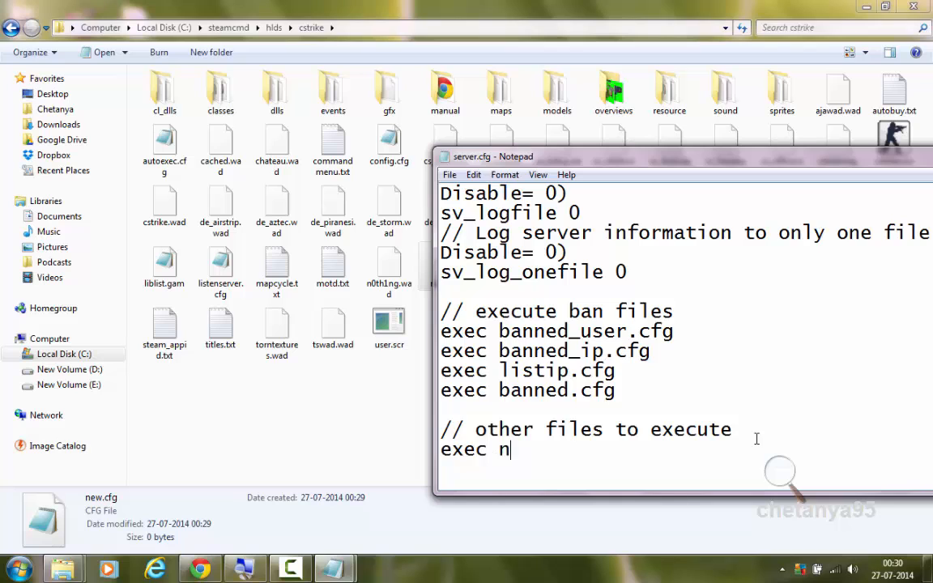
pyautogui.write('ew.cfg')
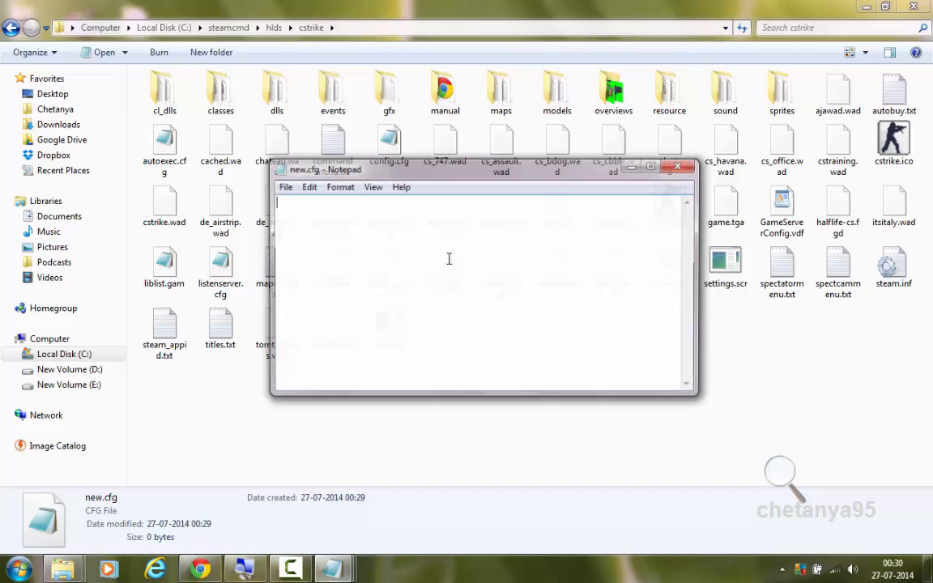
pyautogui.click(481, 168)
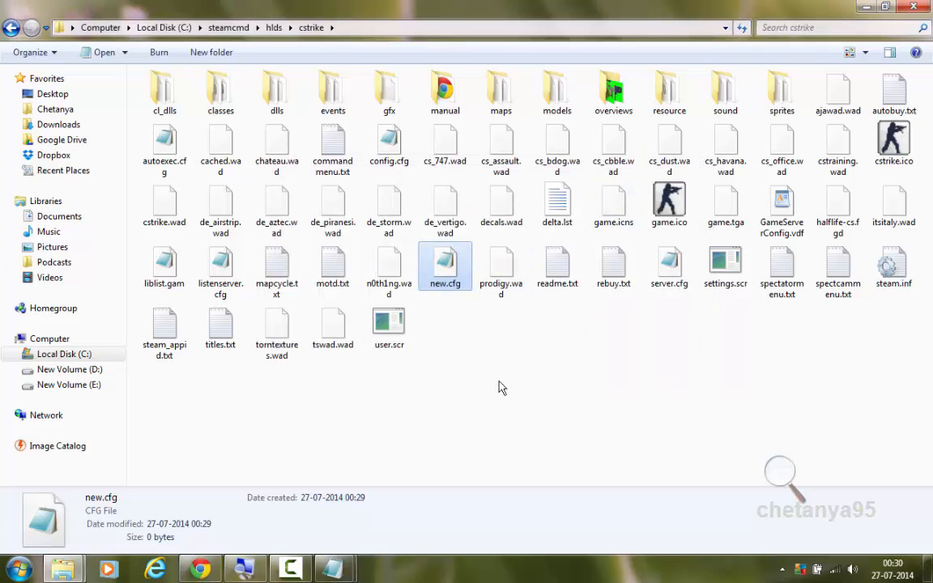
pyautogui.press('Delete')
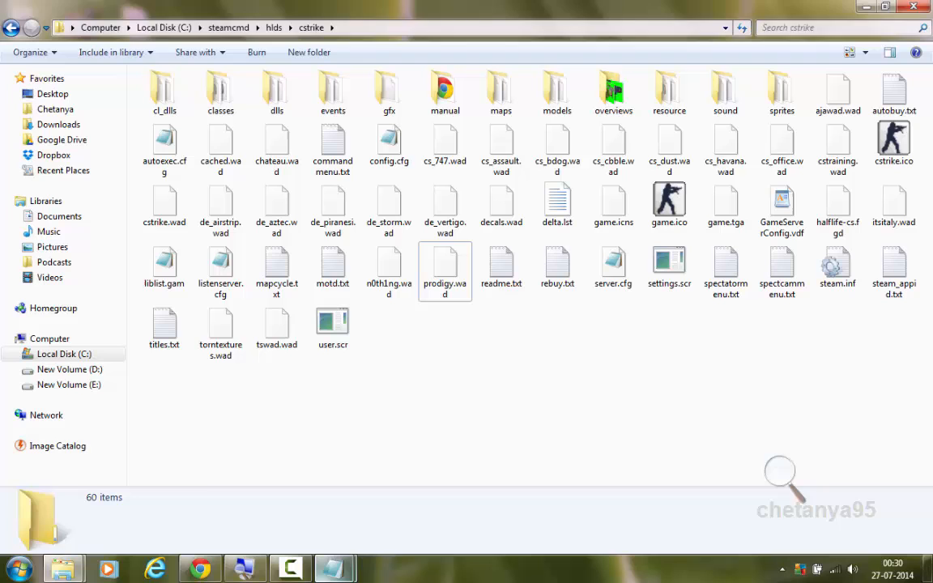
# Step: Review autoexec.cfg's maxplayers 12, mp_teamplay 21, pauseable 0 and map de_dust2 lines, save and close it
pyautogui.doubleClick(613, 267)
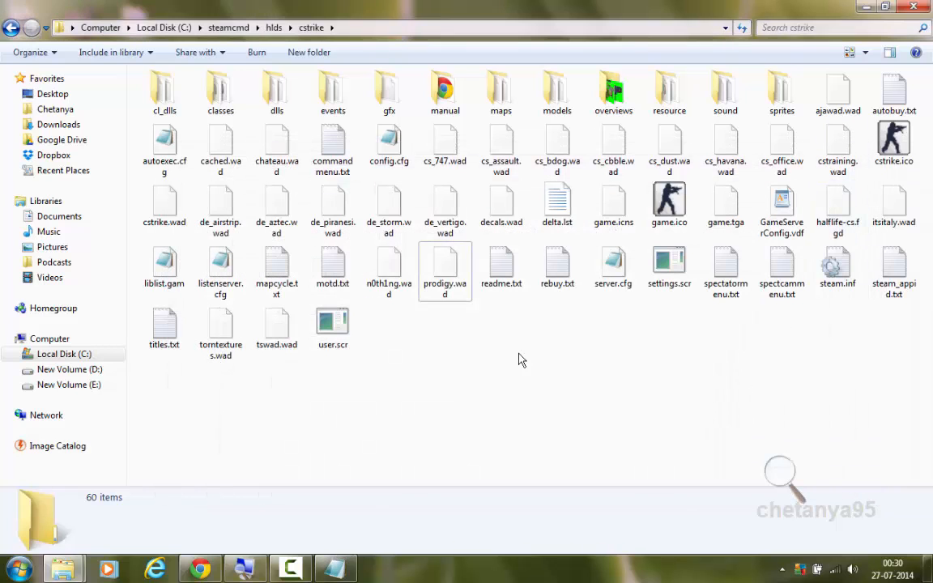
pyautogui.moveTo(170, 158)
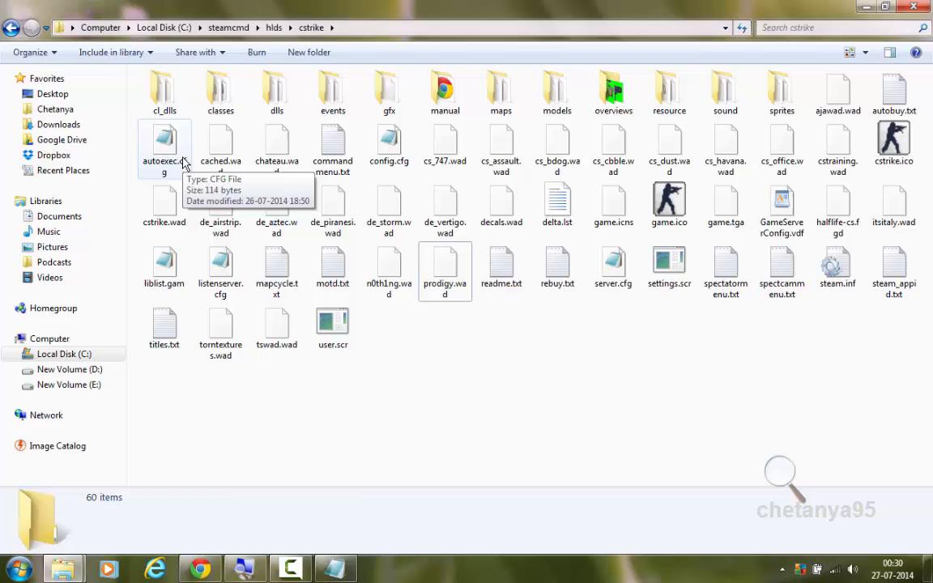
pyautogui.doubleClick(164, 146)
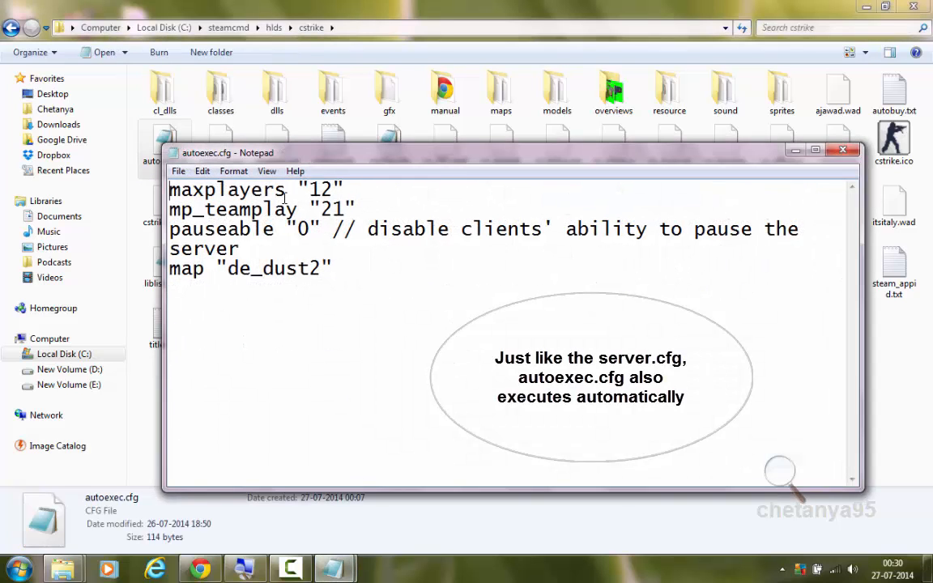
pyautogui.doubleClick(322, 190)
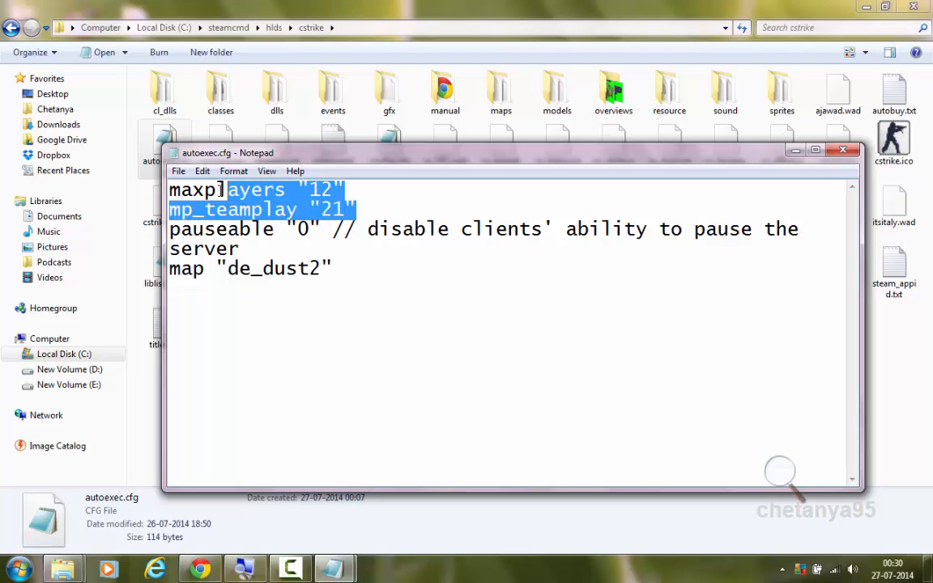
pyautogui.click(353, 209)
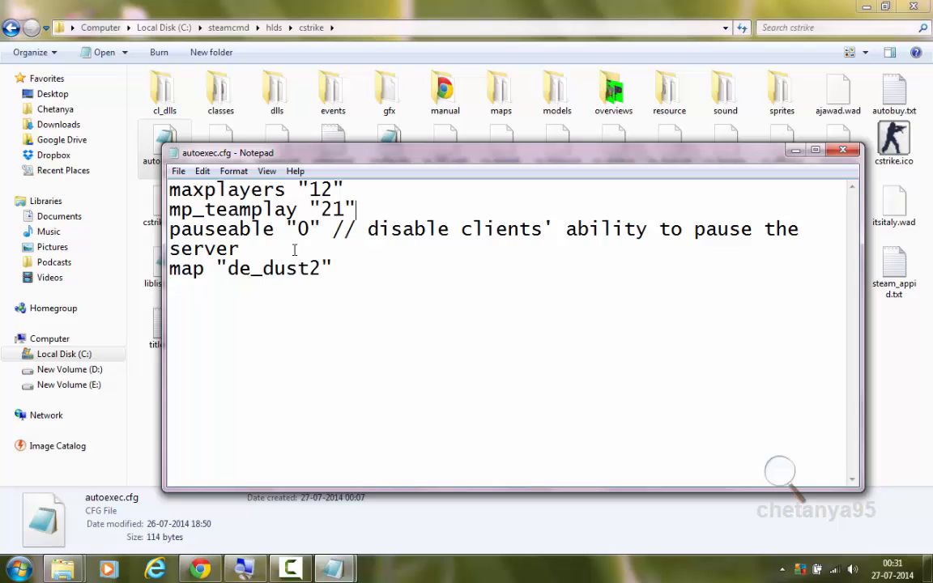
pyautogui.click(334, 268)
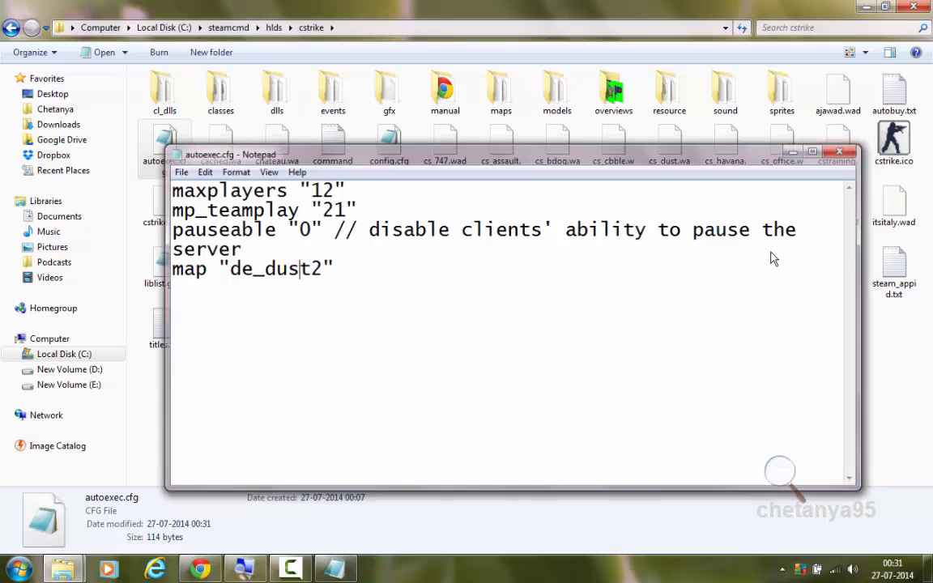
pyautogui.click(838, 153)
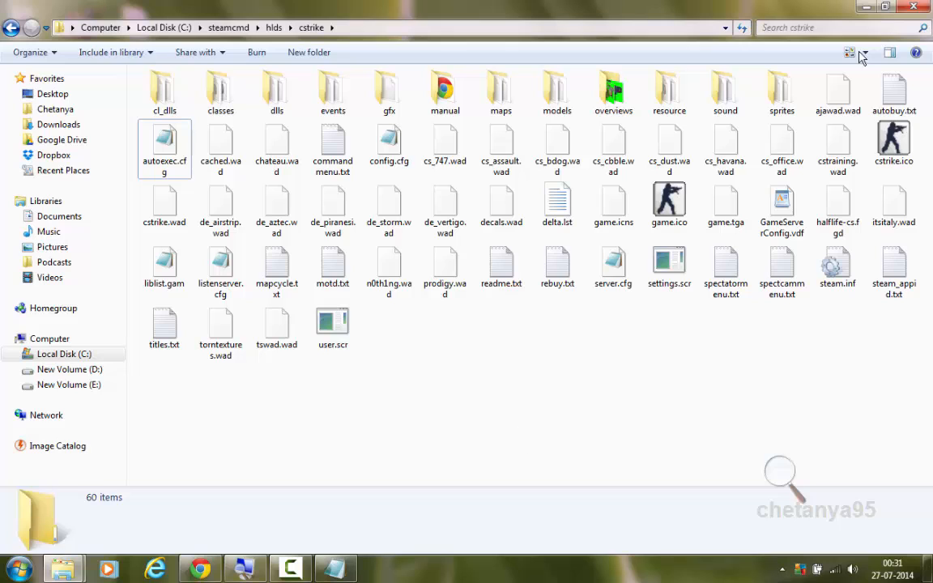
pyautogui.moveTo(864, 7)
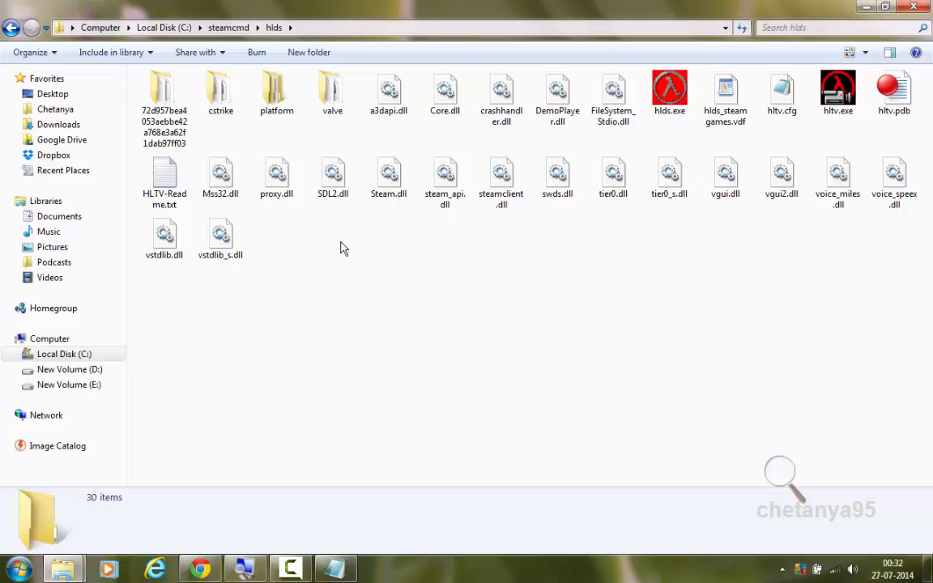
pyautogui.moveTo(318, 213)
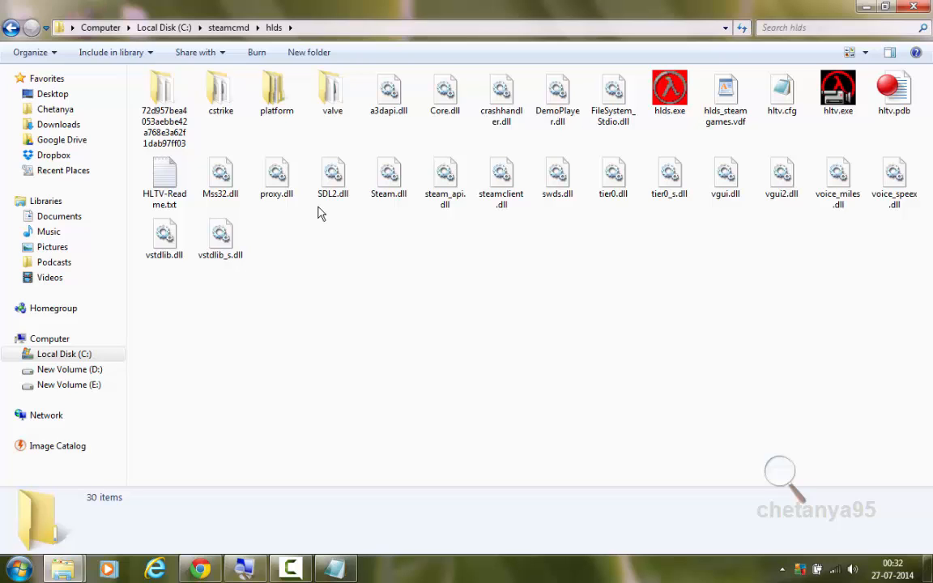
pyautogui.moveTo(337, 215)
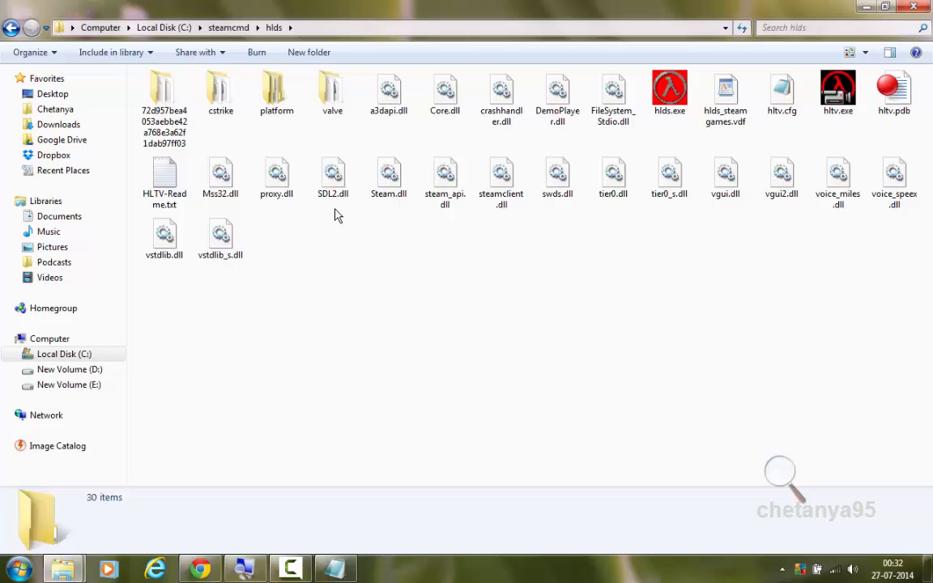
pyautogui.moveTo(314, 28)
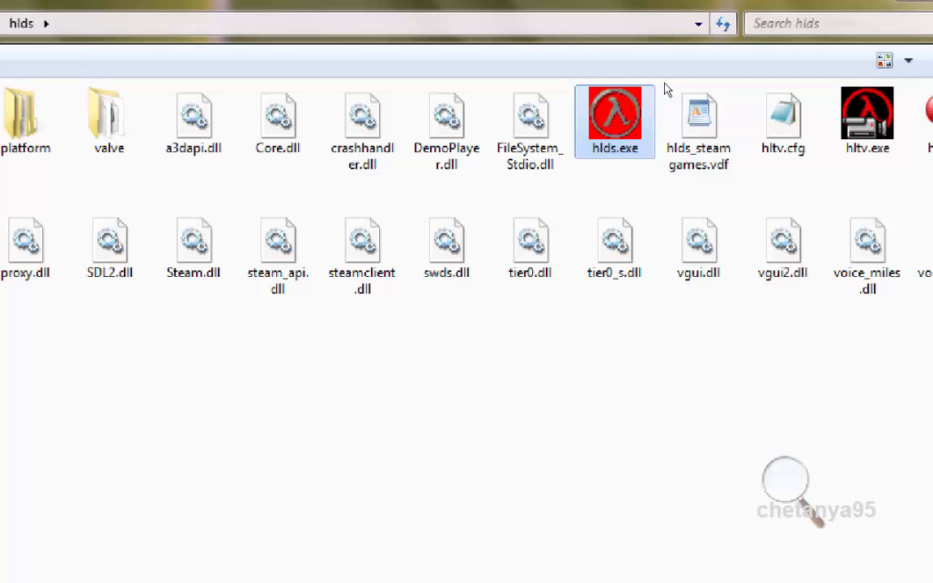
# Step: Send an hlds.exe shortcut to the desktop
pyautogui.rightClick(613, 122)
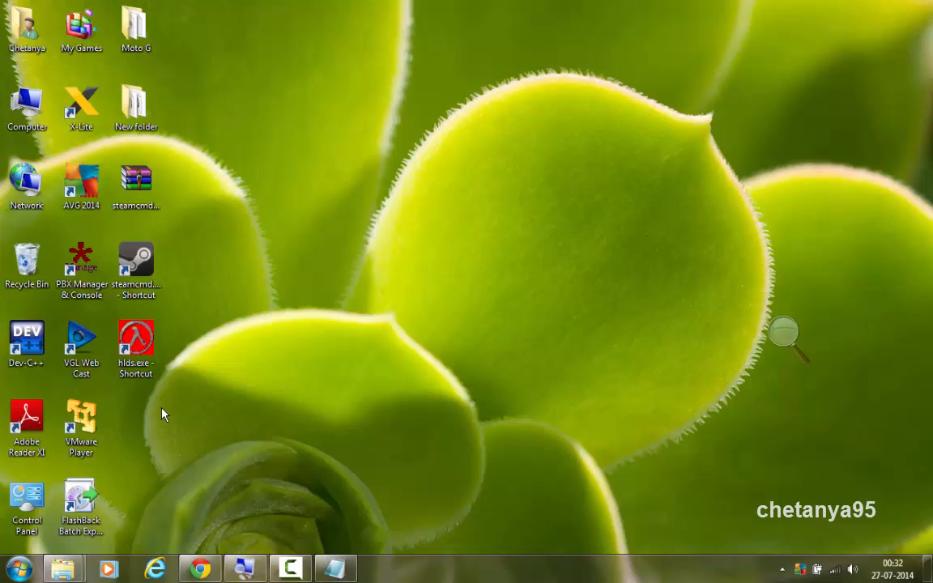
# Step: In the shortcut's Properties, append '-game cstrike -console' to the Target
pyautogui.rightClick(136, 340)
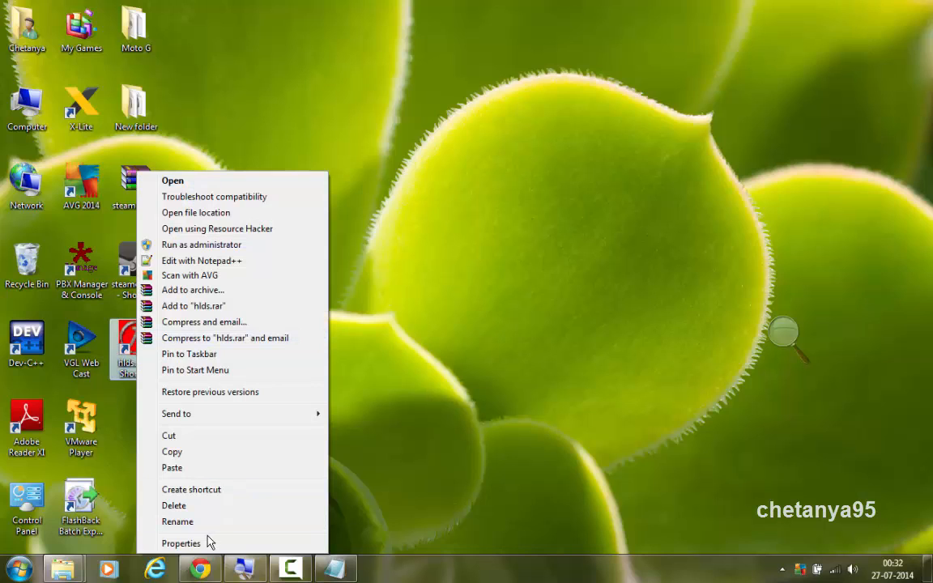
pyautogui.moveTo(181, 543)
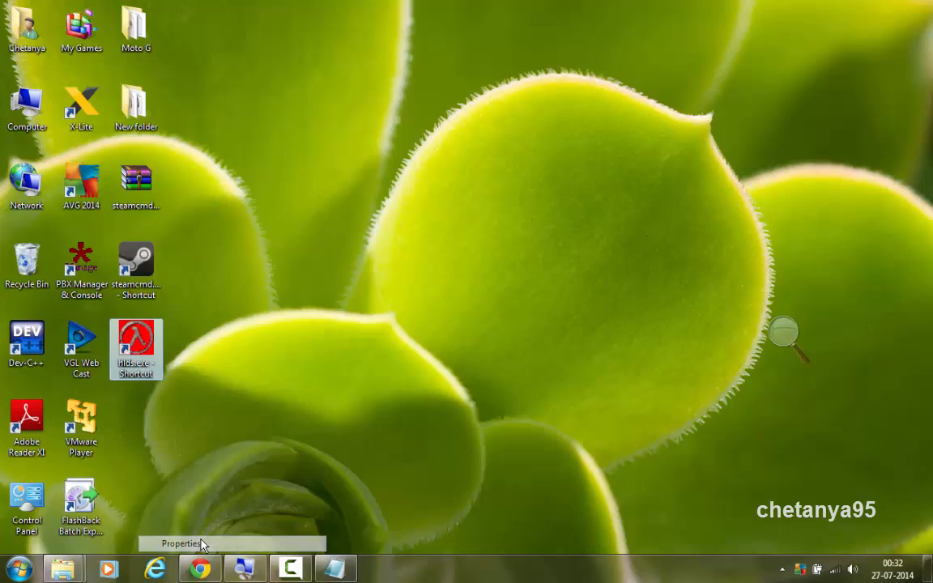
pyautogui.click(182, 543)
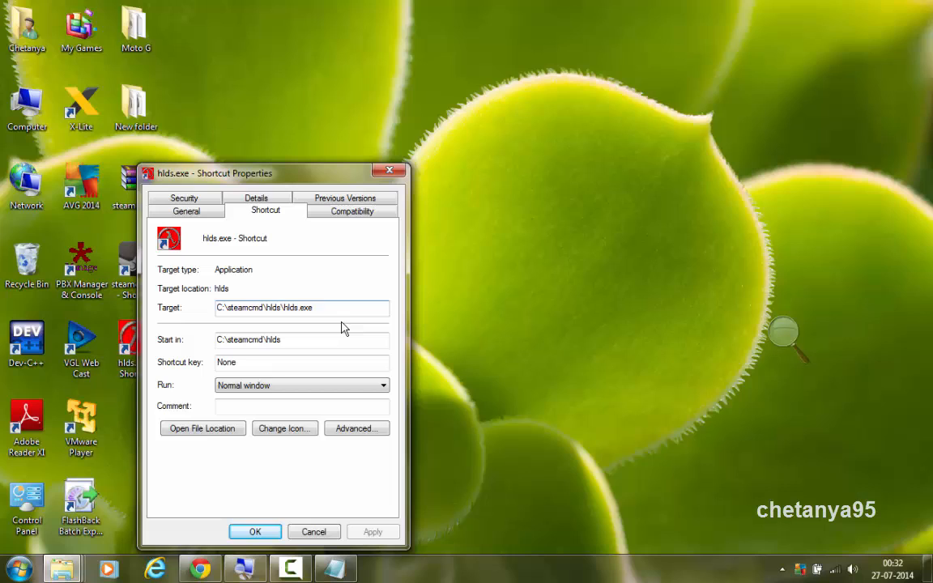
pyautogui.click(302, 307)
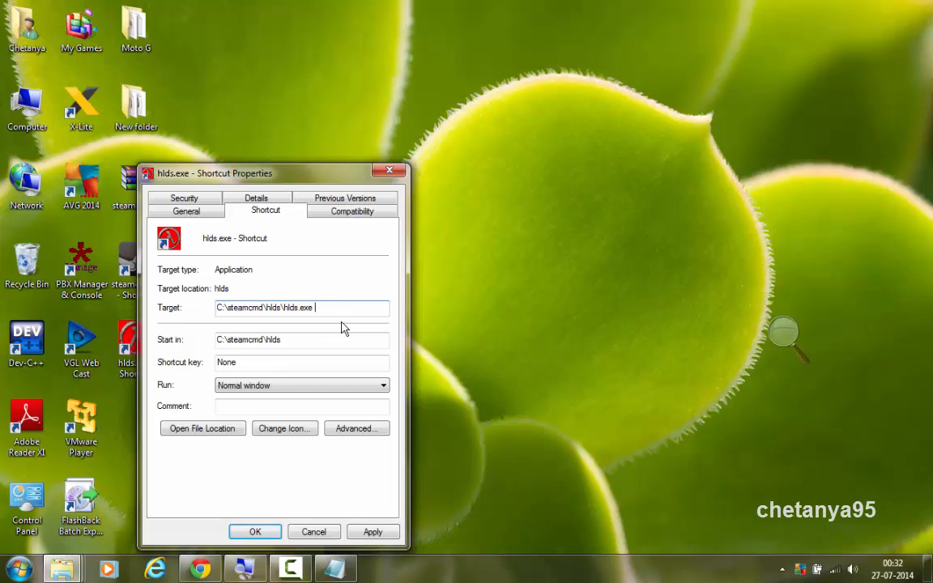
pyautogui.write('-game')
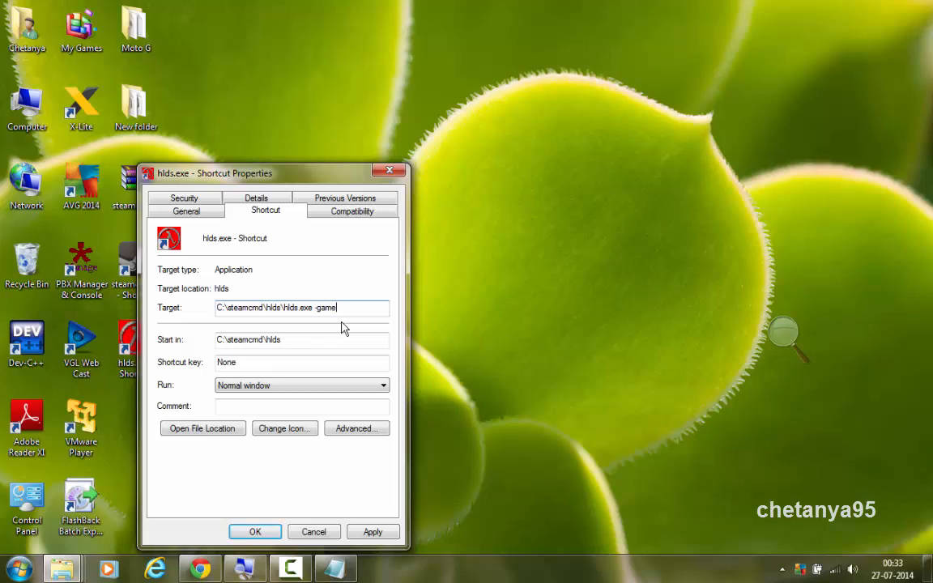
pyautogui.write('cstrike')
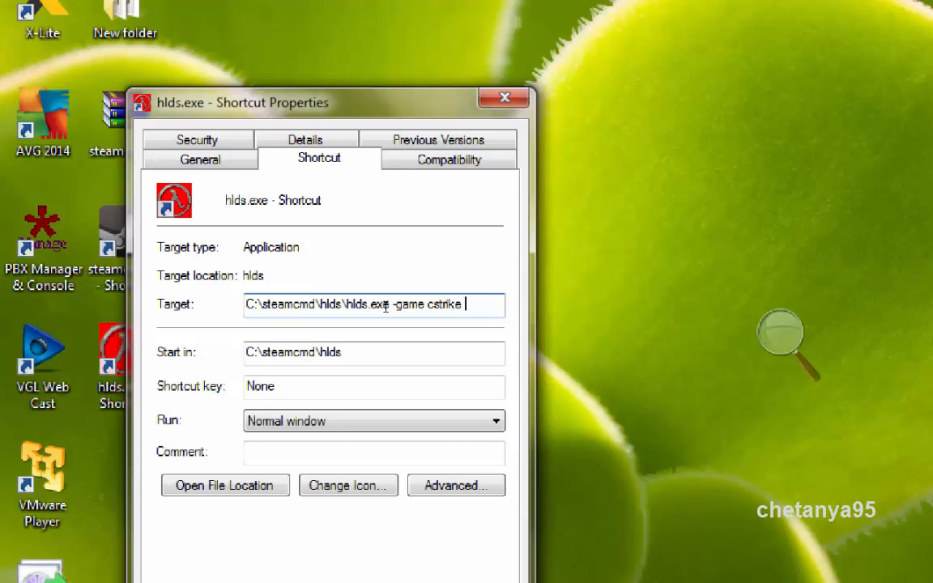
pyautogui.write('-con')
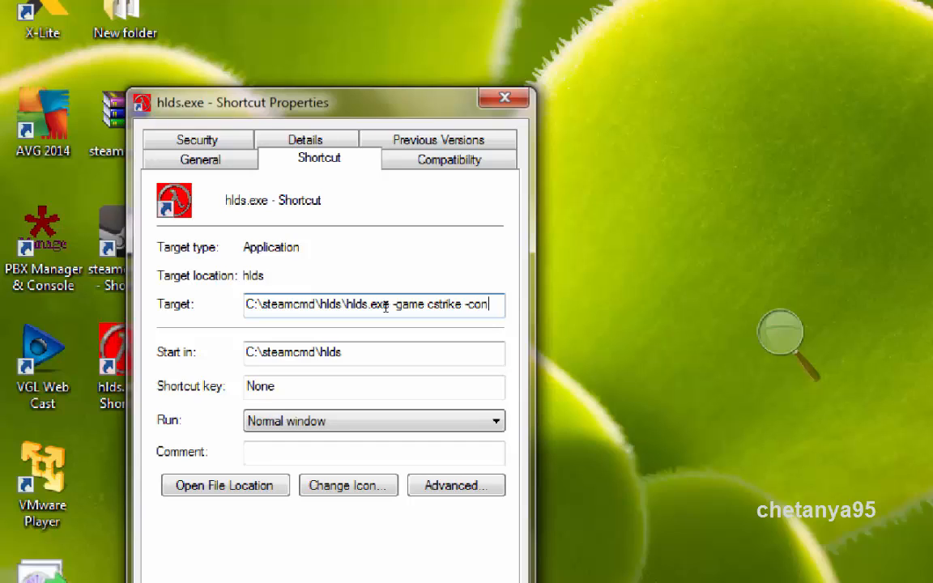
pyautogui.write('sole')
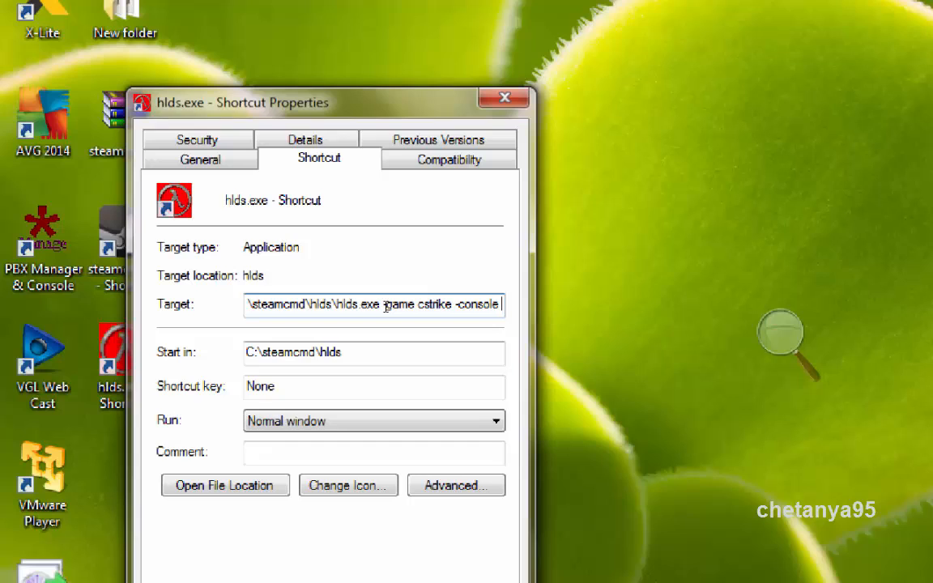
# Step: Continue the Target with '-noipx -secure +port 27019'
pyautogui.write('-no')
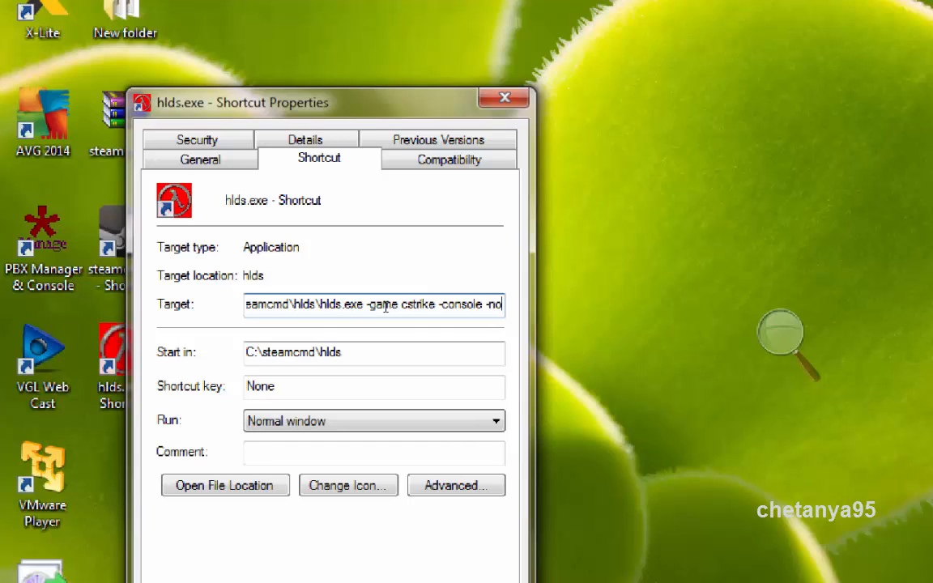
pyautogui.write('ipx -secure')
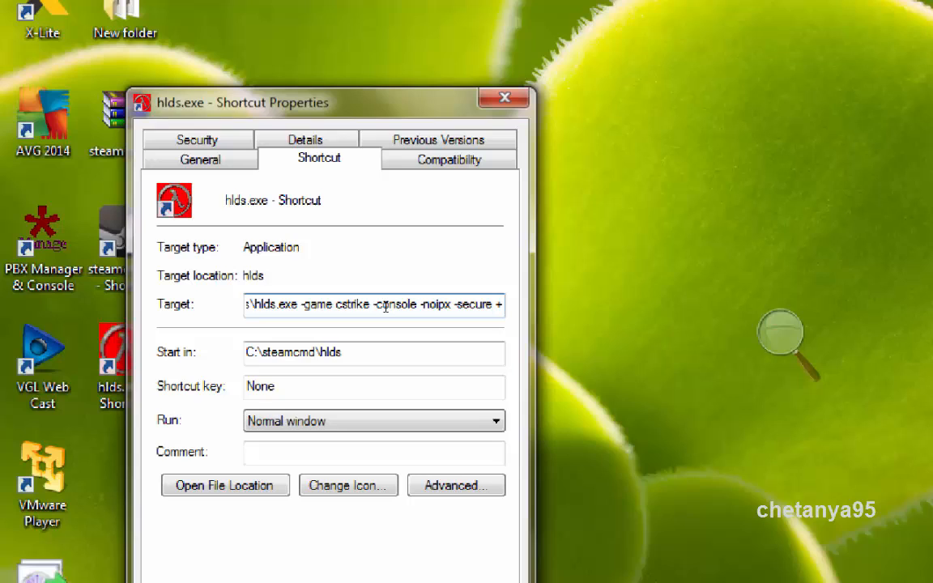
pyautogui.write('+port')
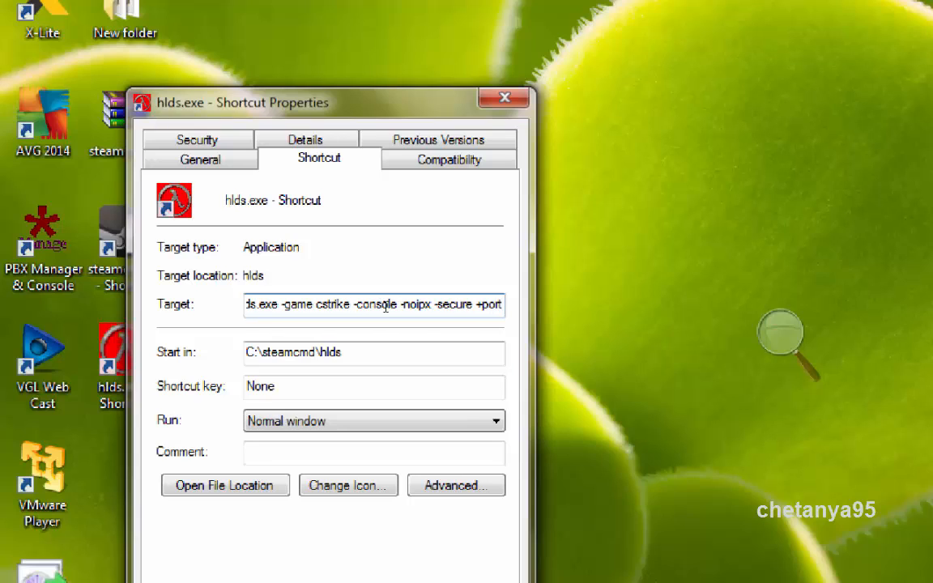
pyautogui.write('27019')
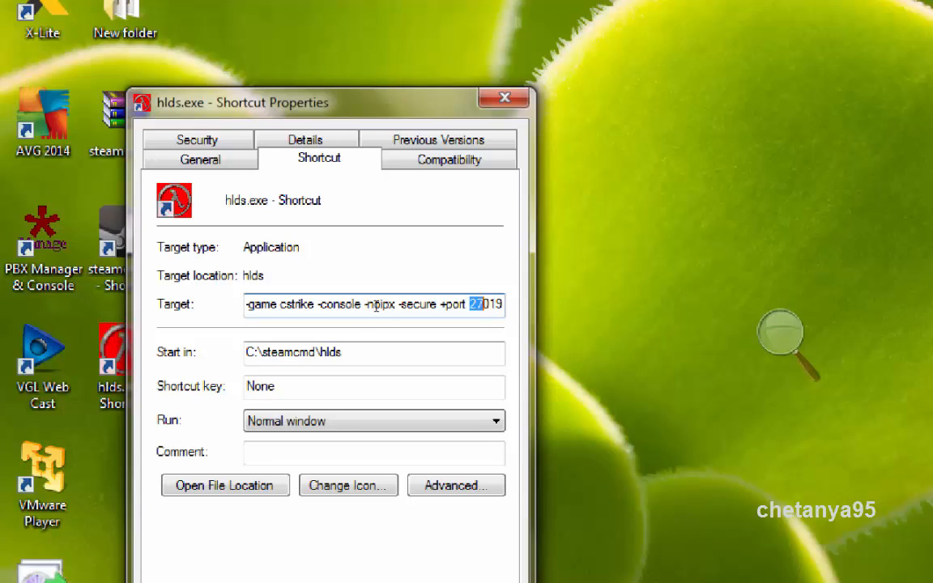
pyautogui.doubleClick(485, 305)
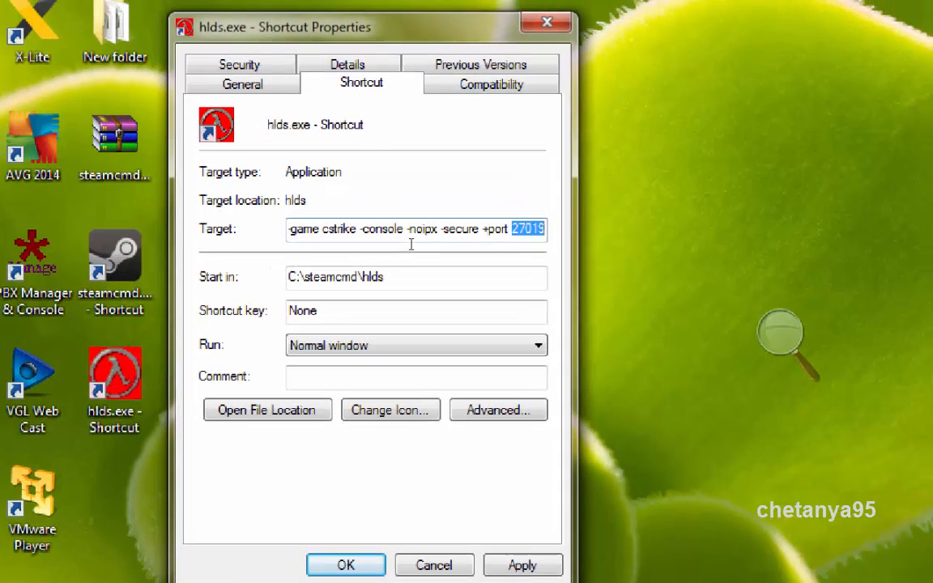
pyautogui.moveTo(413, 267)
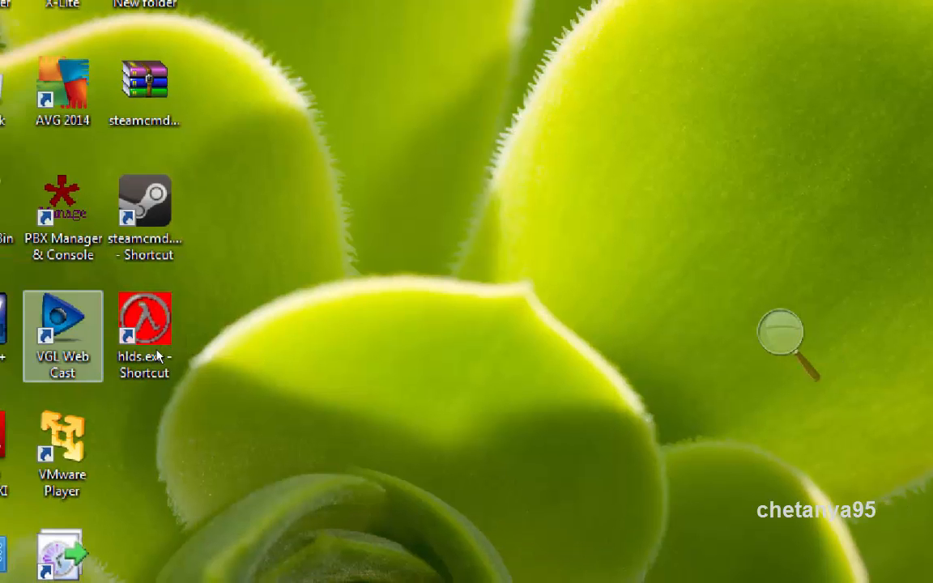
# Step: Launch hlds.exe from the shortcut and dismiss the steam_appid.txt fatal error
pyautogui.doubleClick(143, 320)
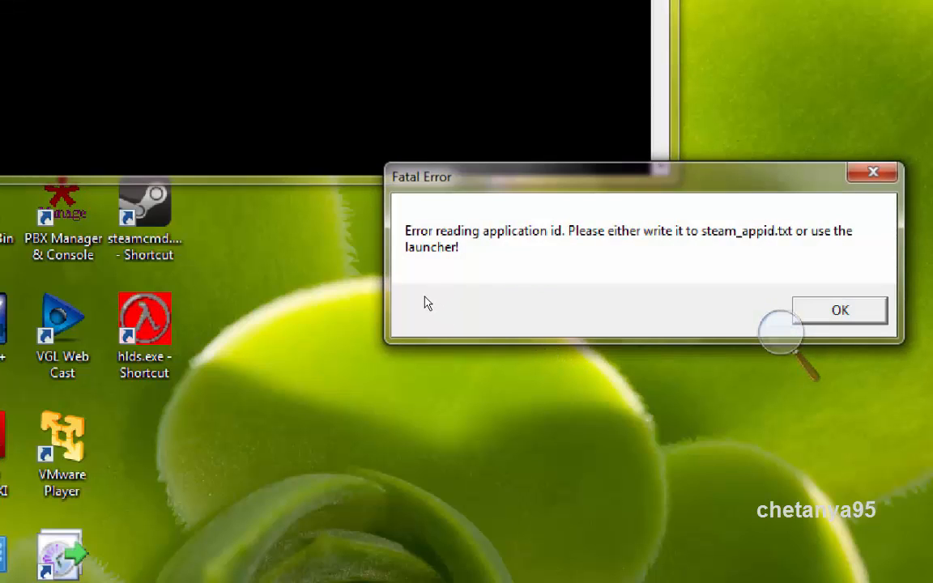
pyautogui.moveTo(607, 342)
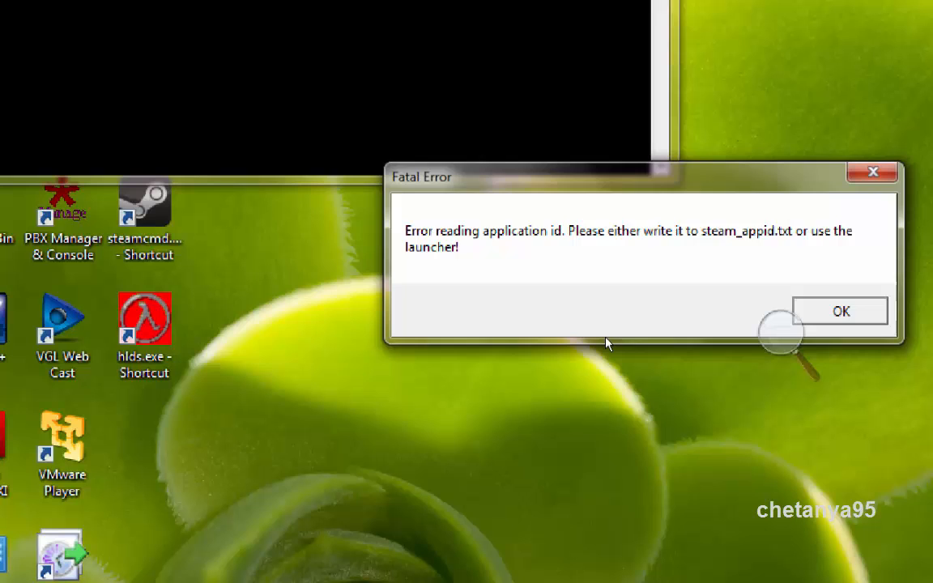
pyautogui.click(840, 311)
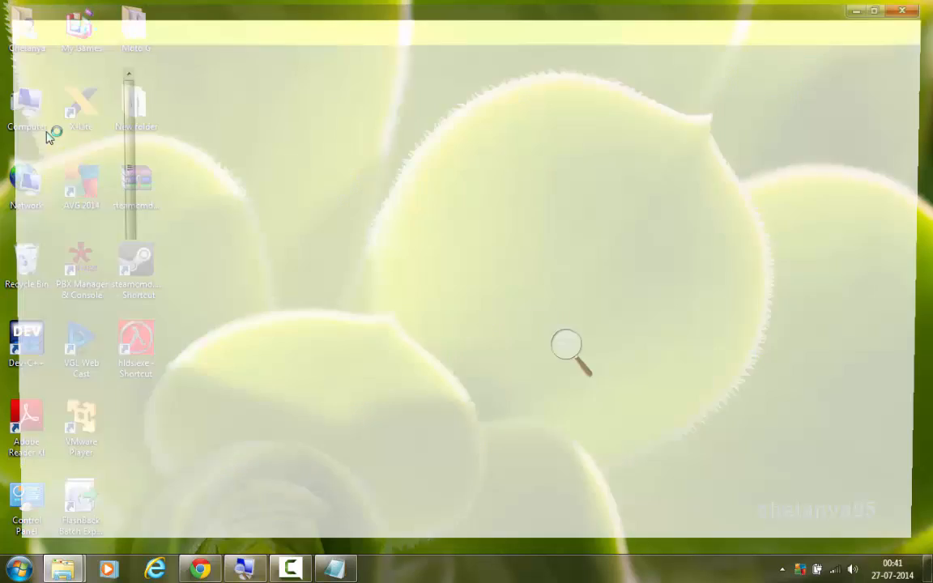
# Step: In C:\steamcmd\hlds, create a new text document named steam_appid.txt
pyautogui.doubleClick(27, 105)
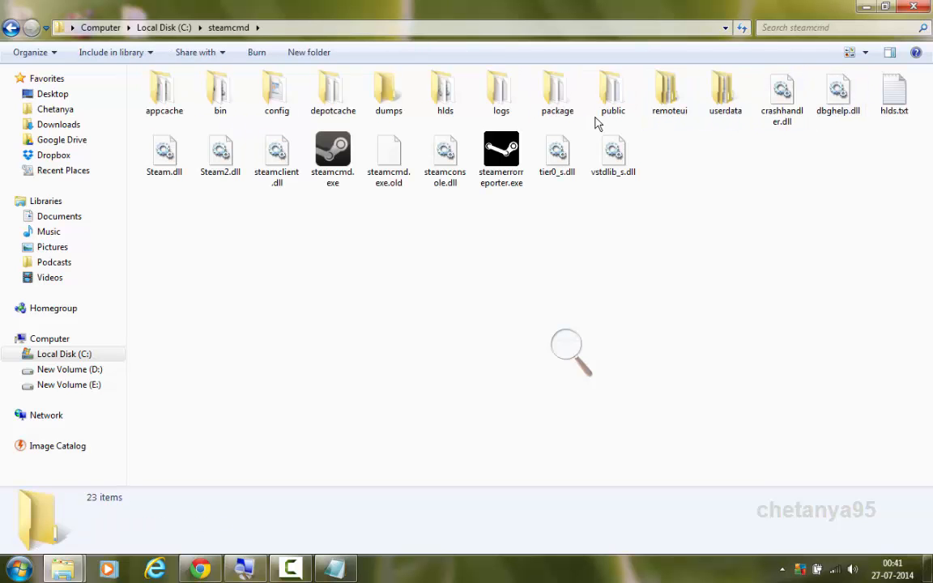
pyautogui.doubleClick(444, 89)
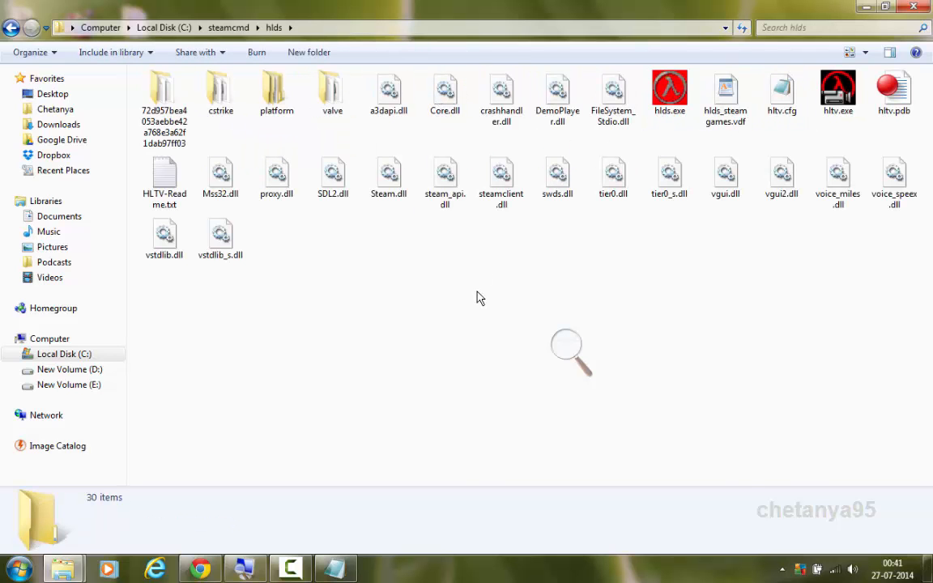
pyautogui.rightClick(480, 298)
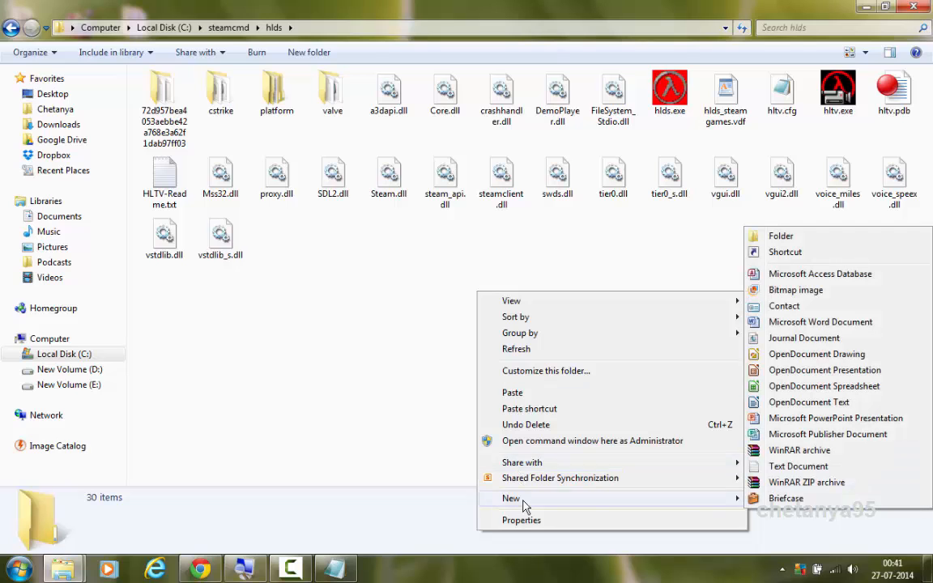
pyautogui.click(798, 465)
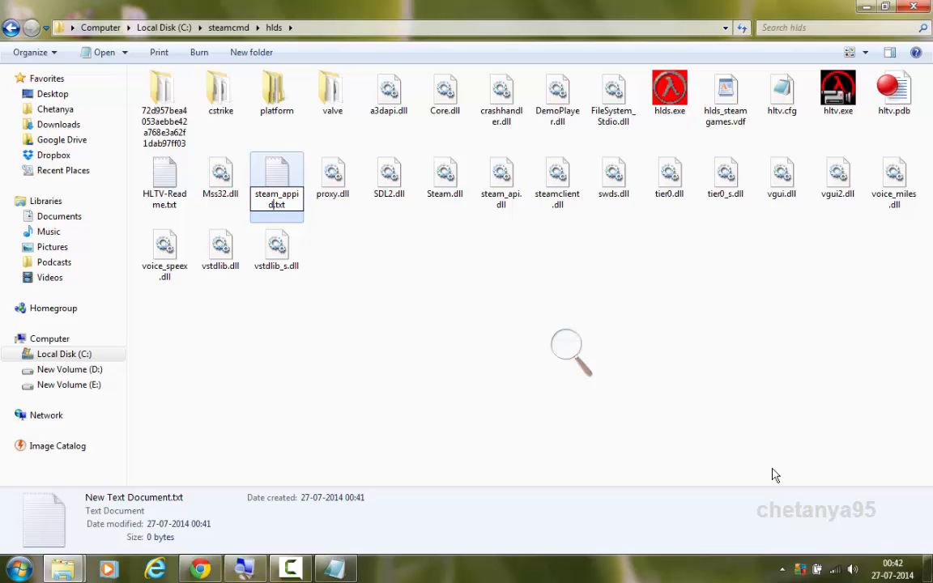
pyautogui.click(502, 182)
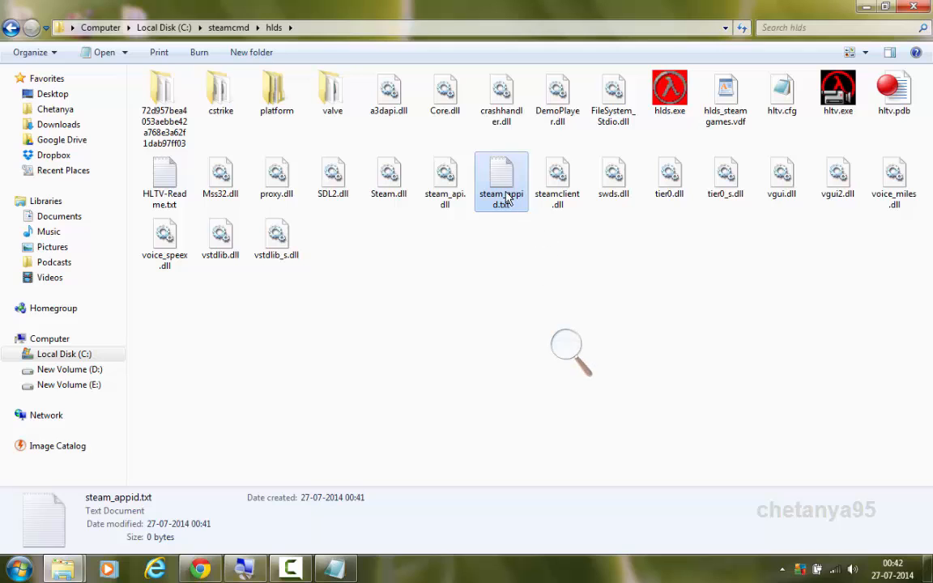
# Step: Put 10 into steam_appid.txt, save and close it
pyautogui.doubleClick(500, 178)
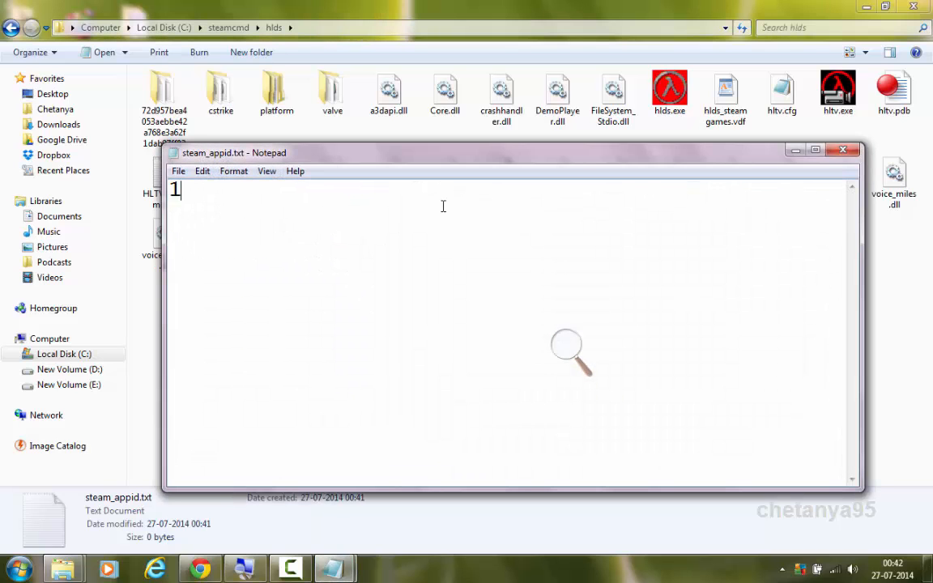
pyautogui.write('0')
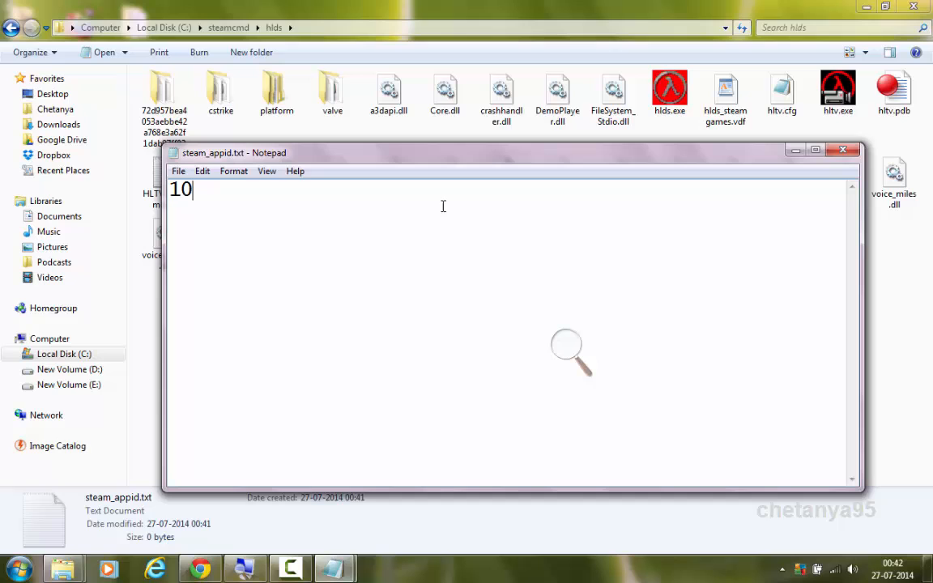
pyautogui.click(842, 149)
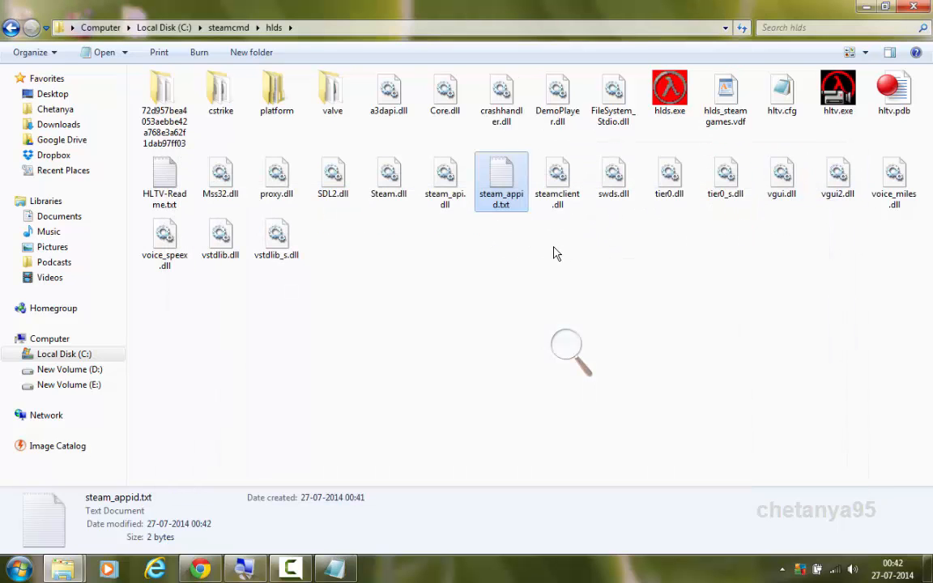
pyautogui.moveTo(648, 170)
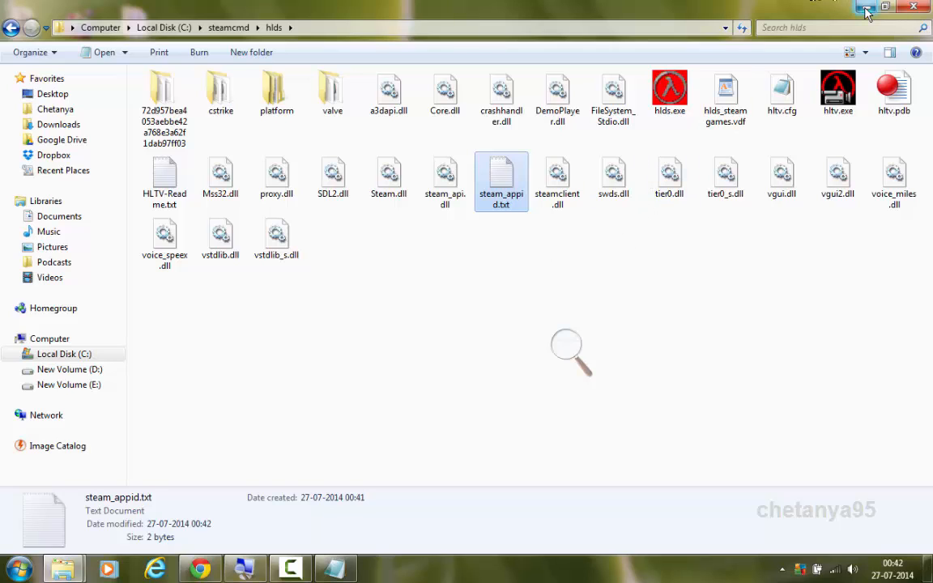
pyautogui.moveTo(866, 7)
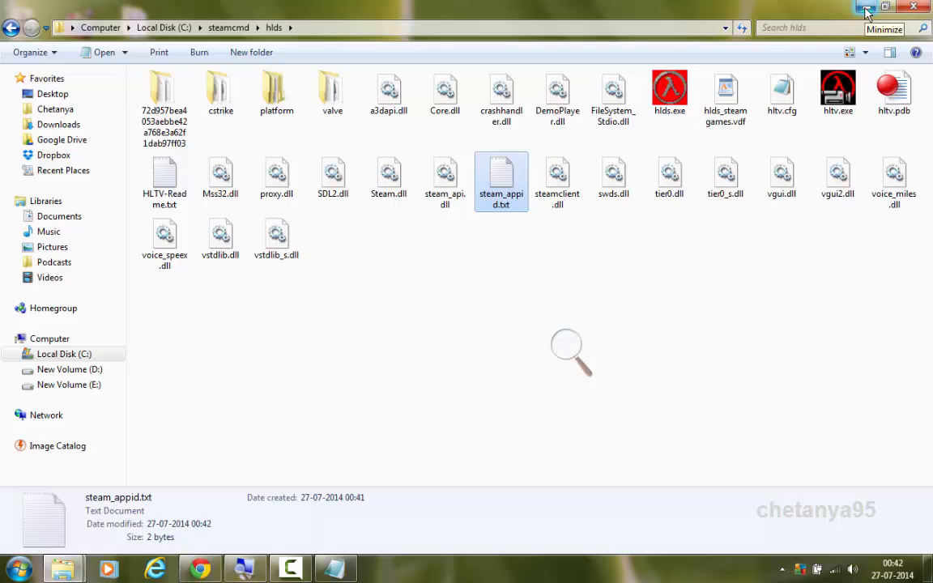
# Step: Run Fix.bat from the desktop's New folder with administrator rights
pyautogui.click(861, 6)
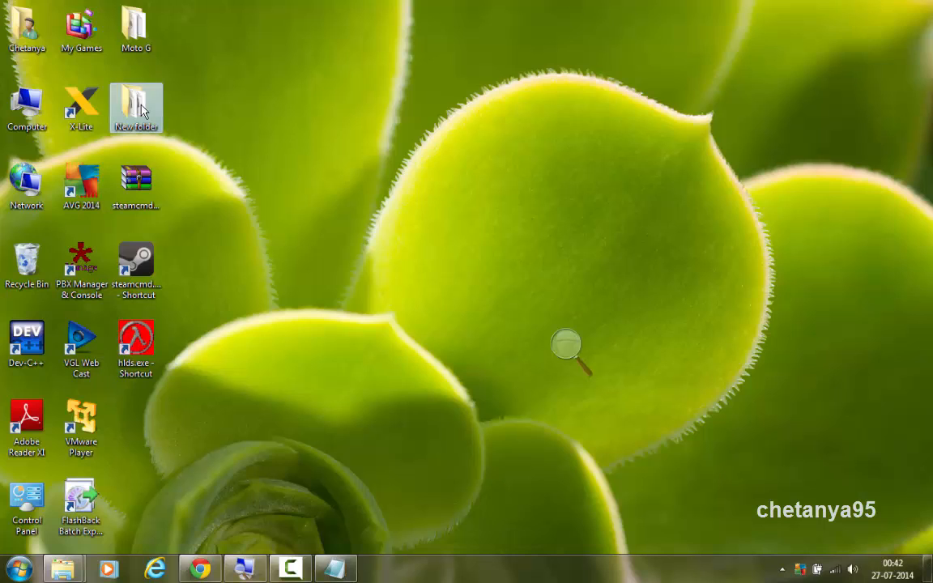
pyautogui.doubleClick(135, 107)
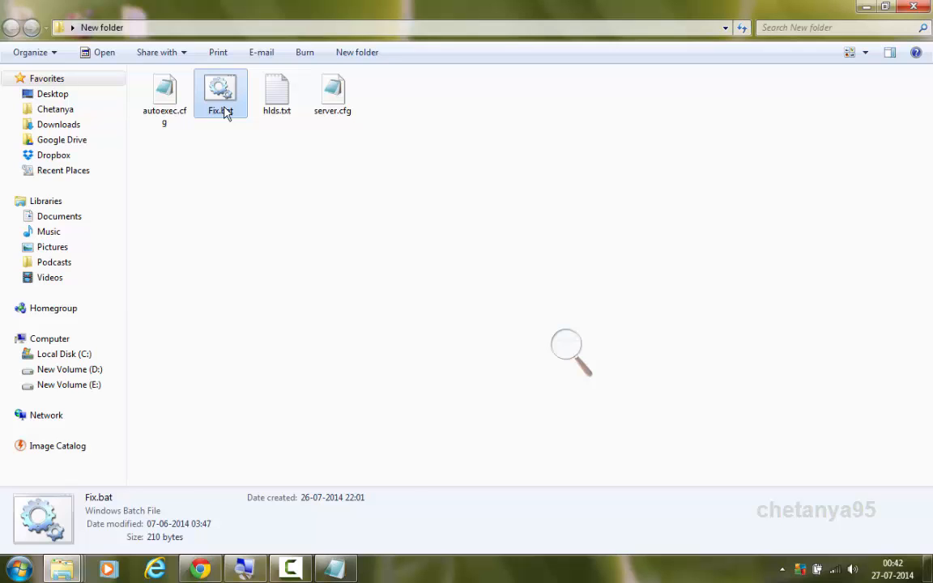
pyautogui.rightClick(220, 93)
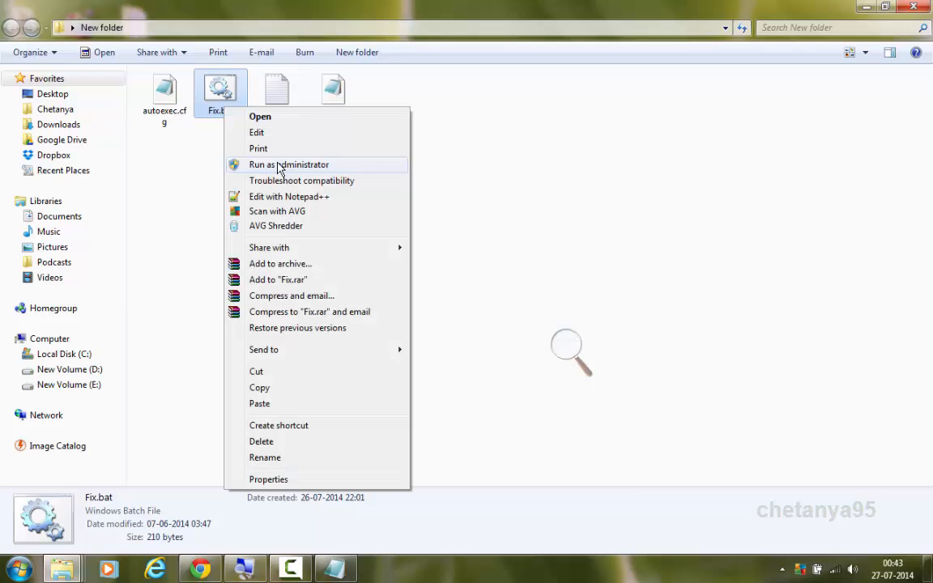
pyautogui.click(277, 168)
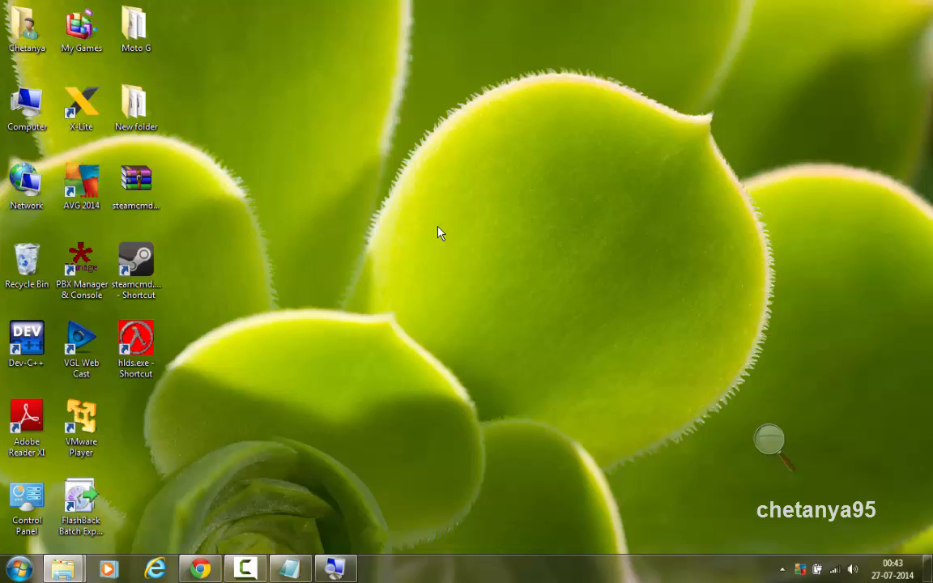
pyautogui.moveTo(259, 314)
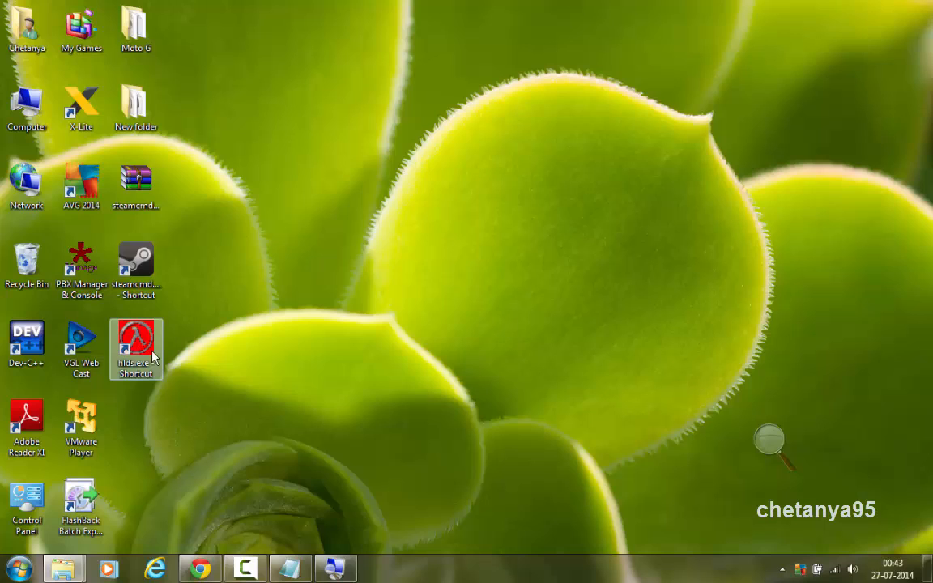
# Step: Launch hlds.exe so the server loads de_dust2 and connects to Steam, then bring up the browser
pyautogui.doubleClick(136, 344)
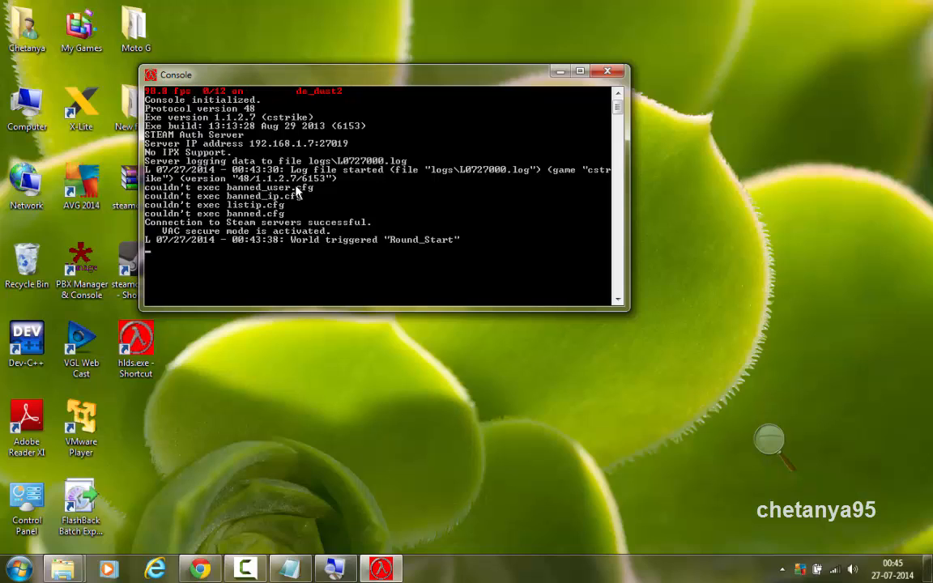
pyautogui.moveTo(331, 295)
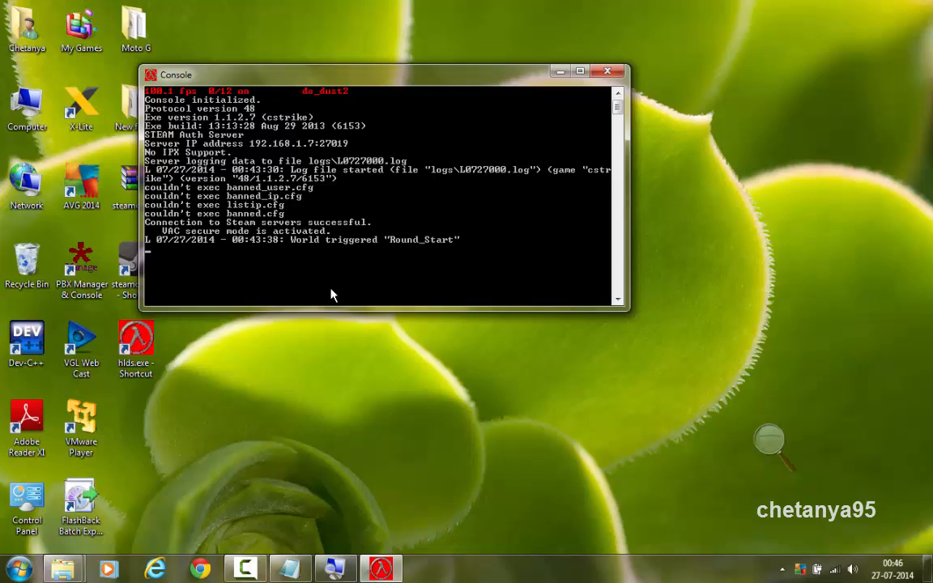
pyautogui.moveTo(249, 525)
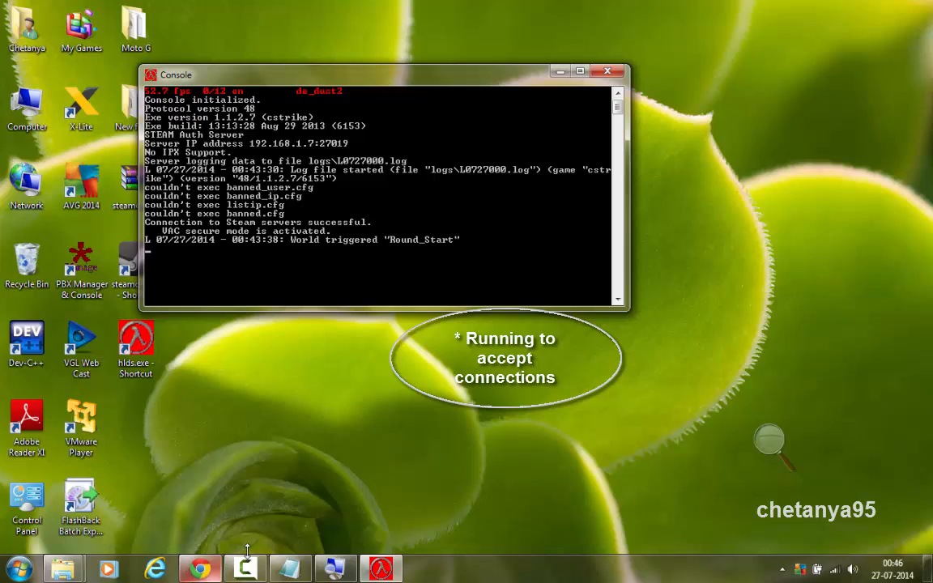
pyautogui.click(199, 567)
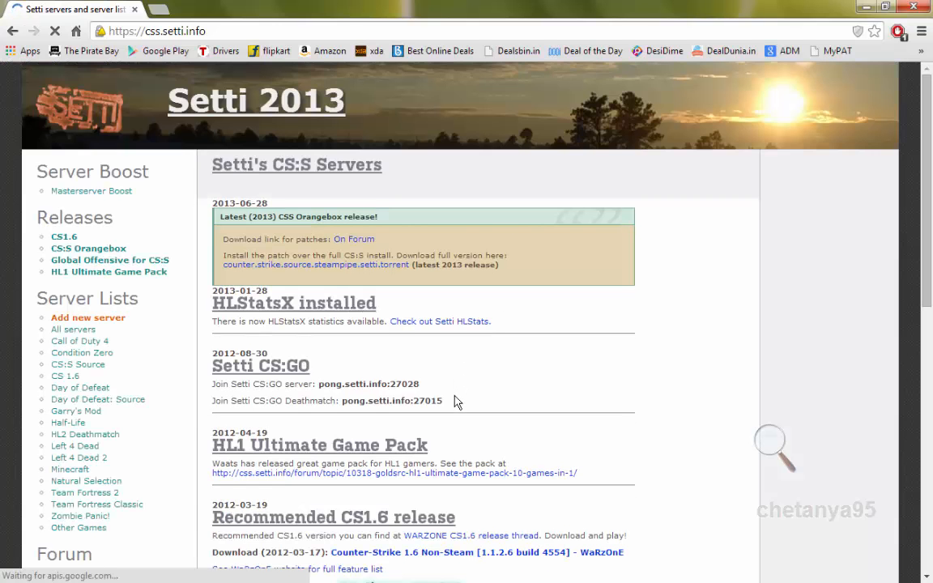
pyautogui.scroll(-3)
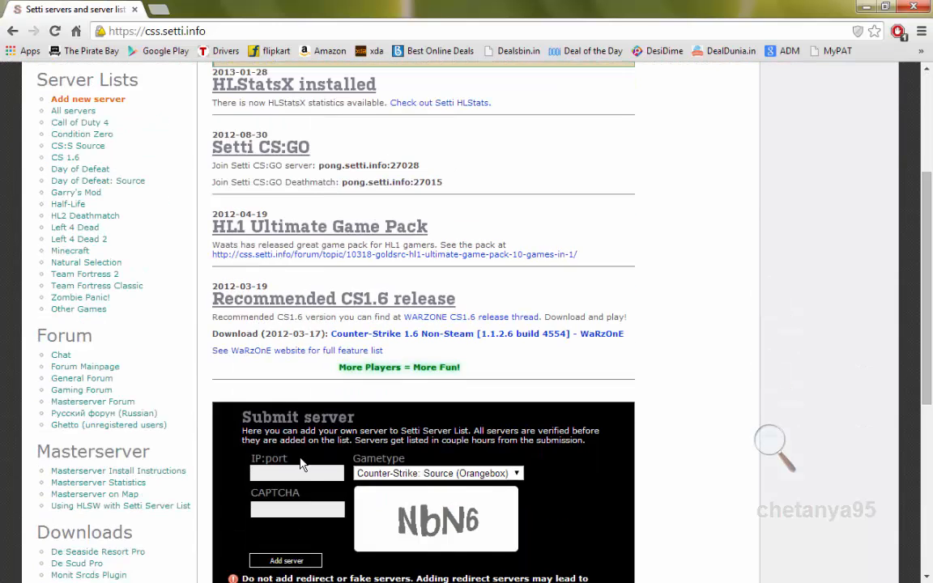
pyautogui.click(297, 472)
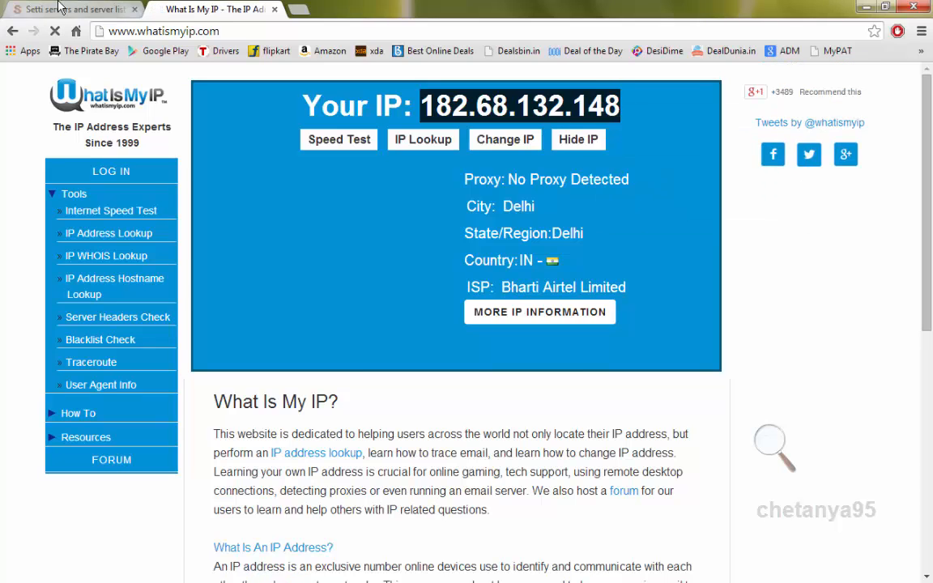
pyautogui.click(73, 9)
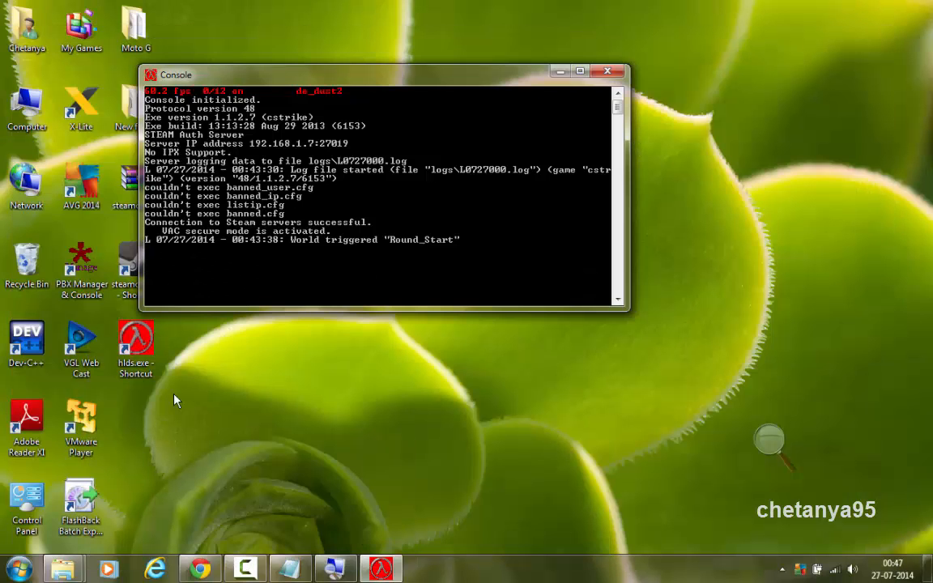
pyautogui.rightClick(135, 340)
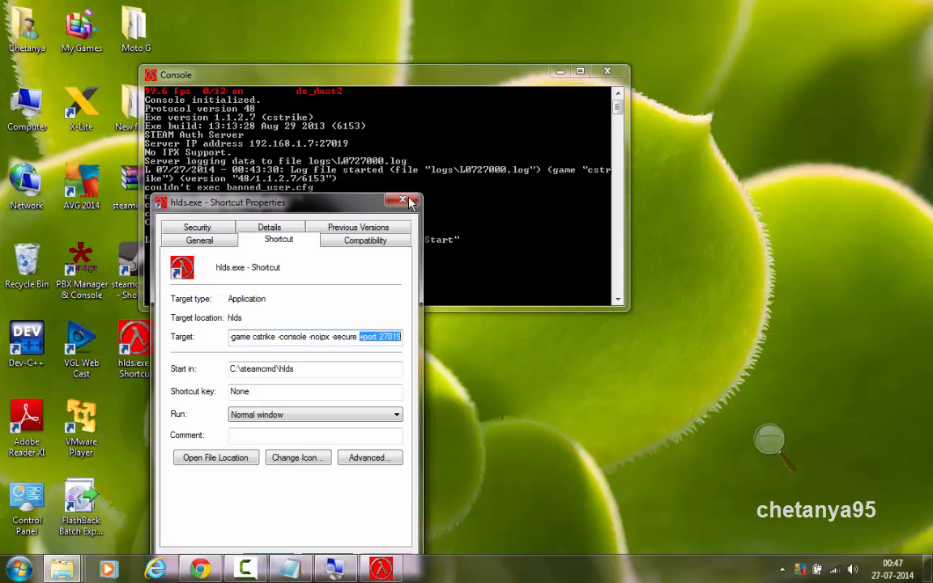
pyautogui.click(402, 200)
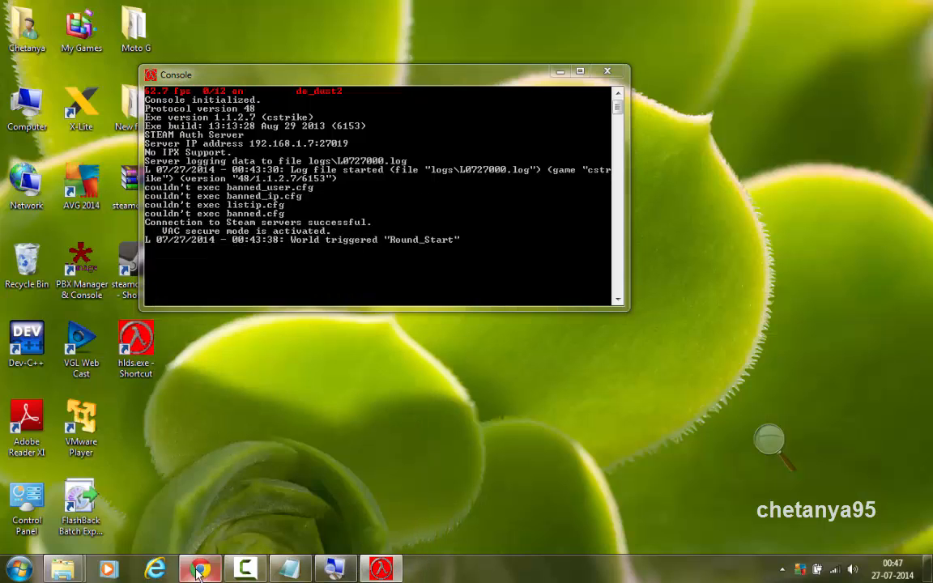
# Step: Submit 182.68.132.148:27019 as Counter-Strike 1.6 (v48) with CAPTCHA 'Nb' via Add server
pyautogui.click(199, 570)
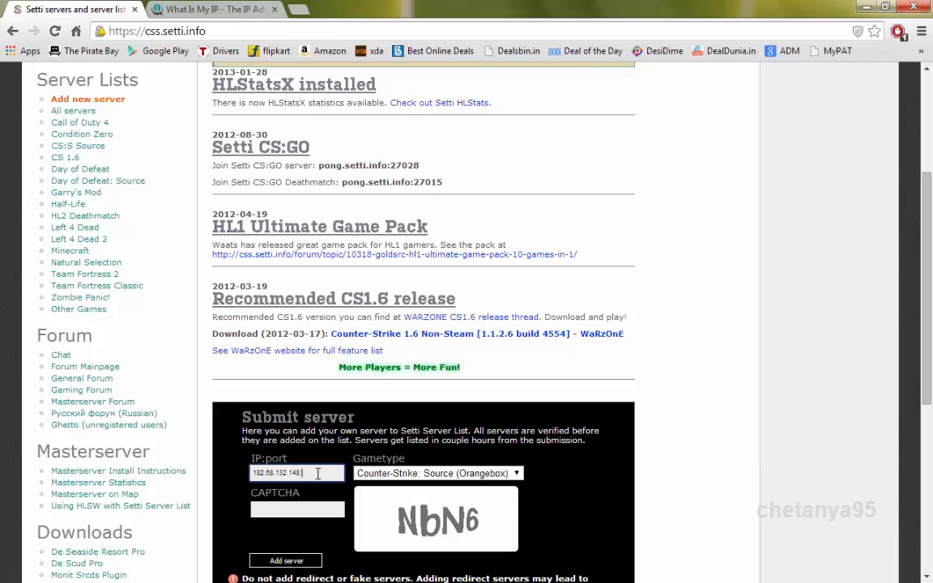
pyautogui.write(':27019')
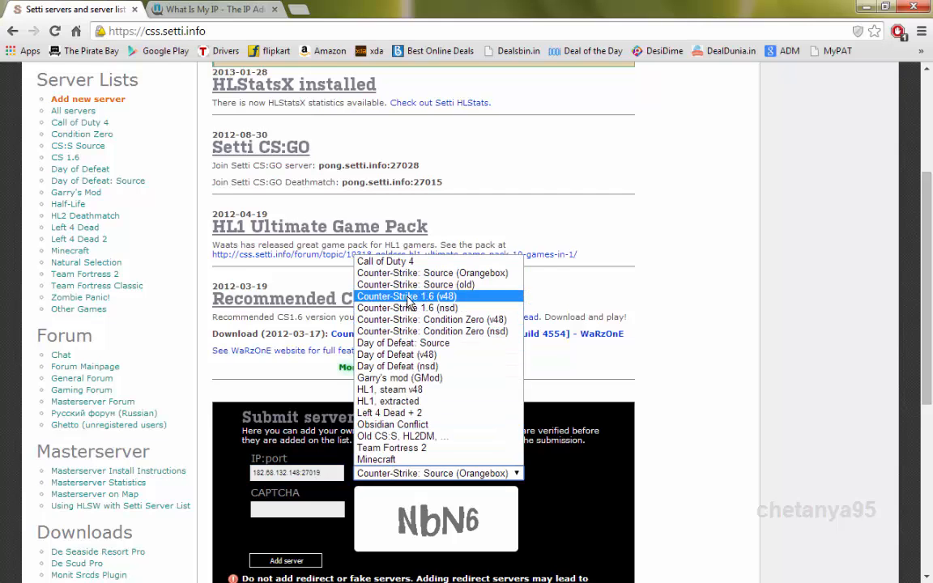
pyautogui.click(406, 295)
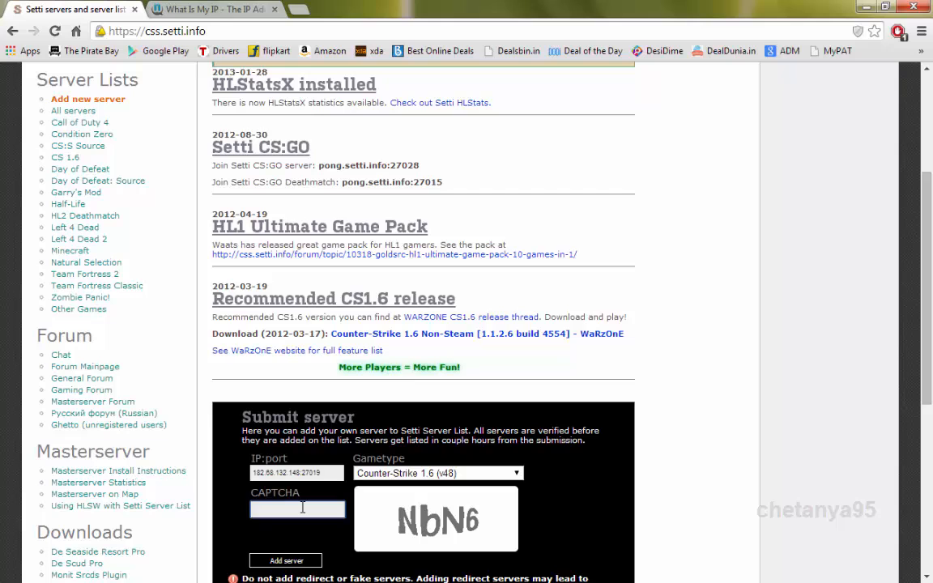
pyautogui.write('NbN6')
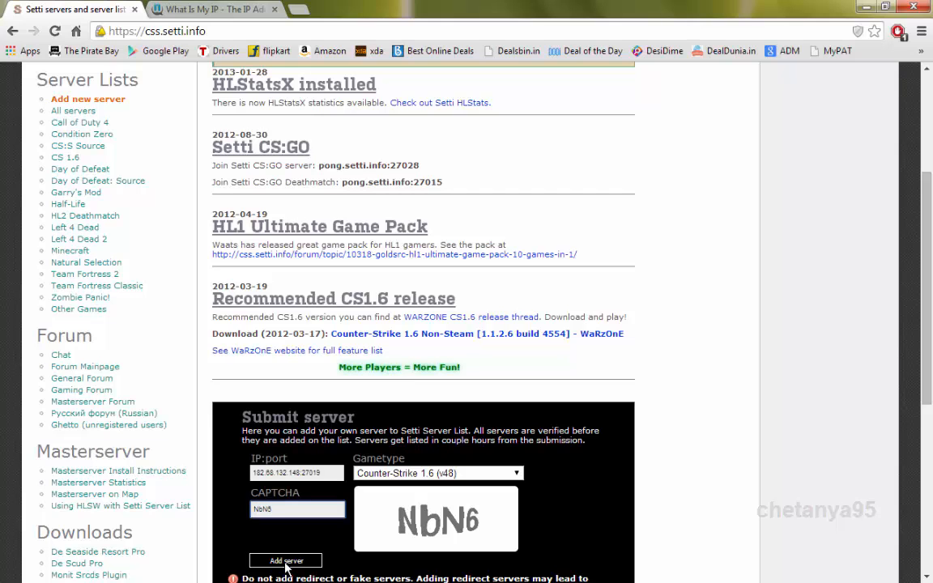
pyautogui.click(285, 561)
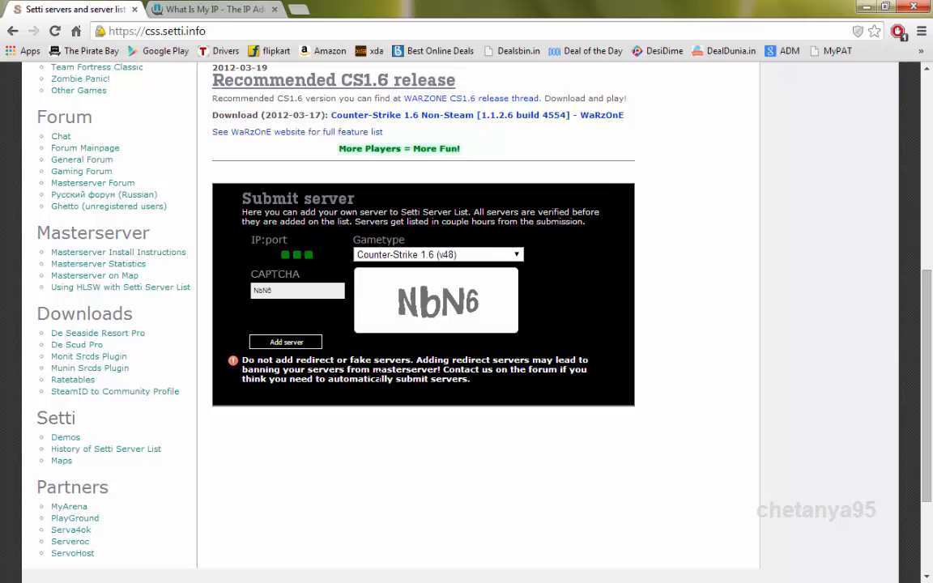
pyautogui.click(285, 341)
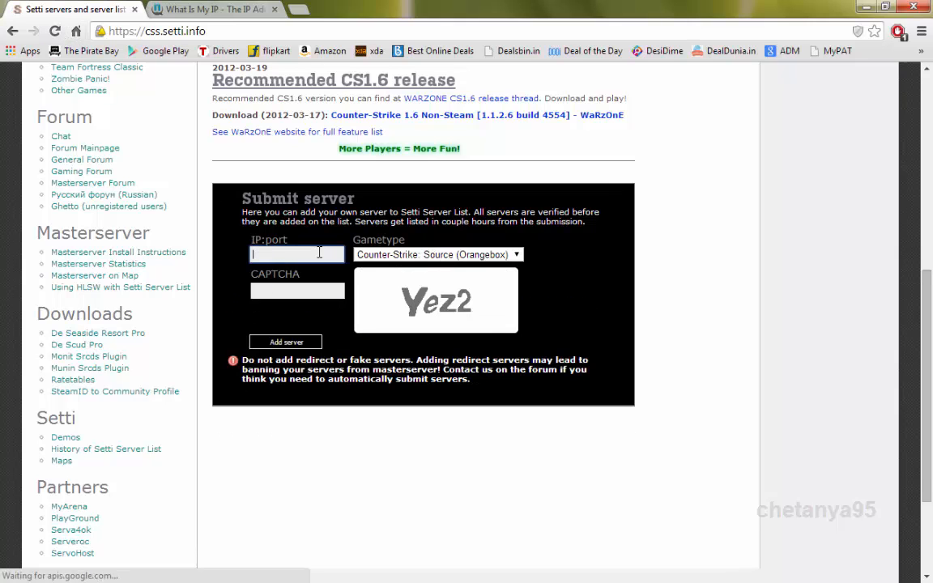
# Step: Retype 182.68.132.148:27019 as Counter-Strike 1.6 (v48), resubmit, and select the 'Could not request server information' error
pyautogui.write('182.68.132.148:2')
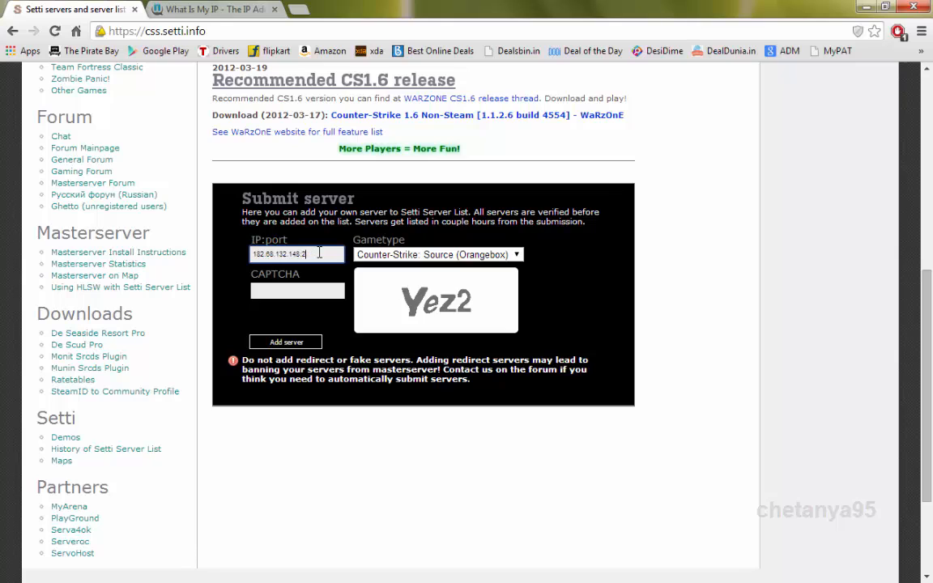
pyautogui.write(':27019')
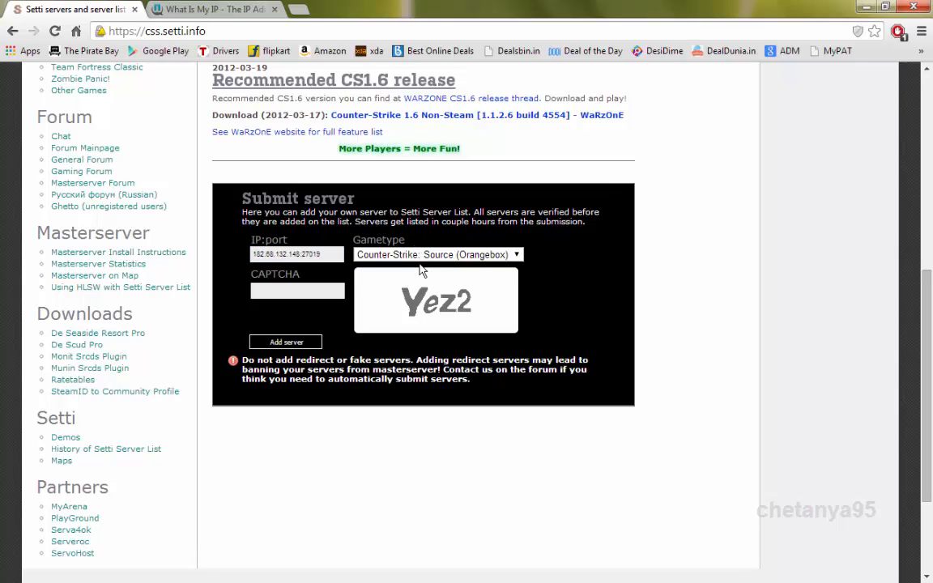
pyautogui.click(437, 254)
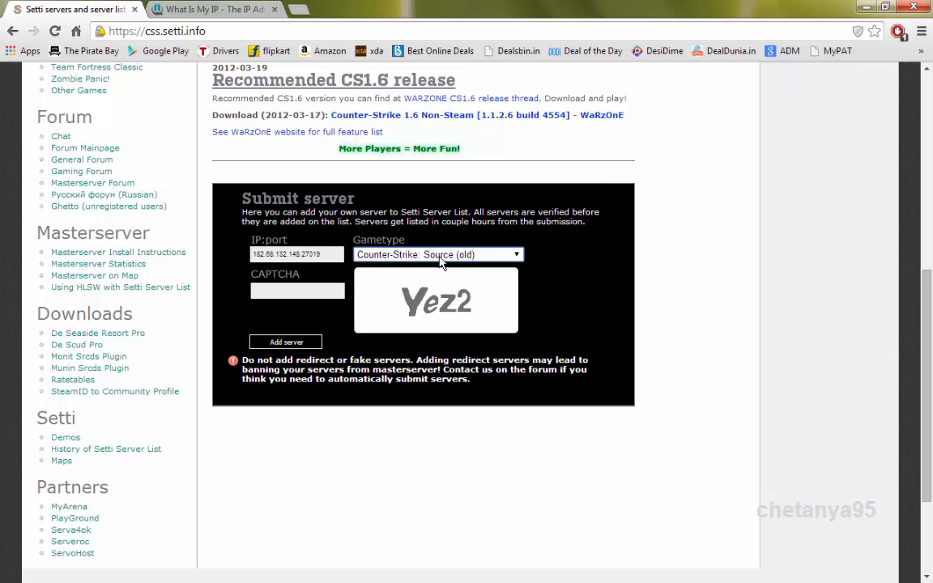
pyautogui.click(437, 254)
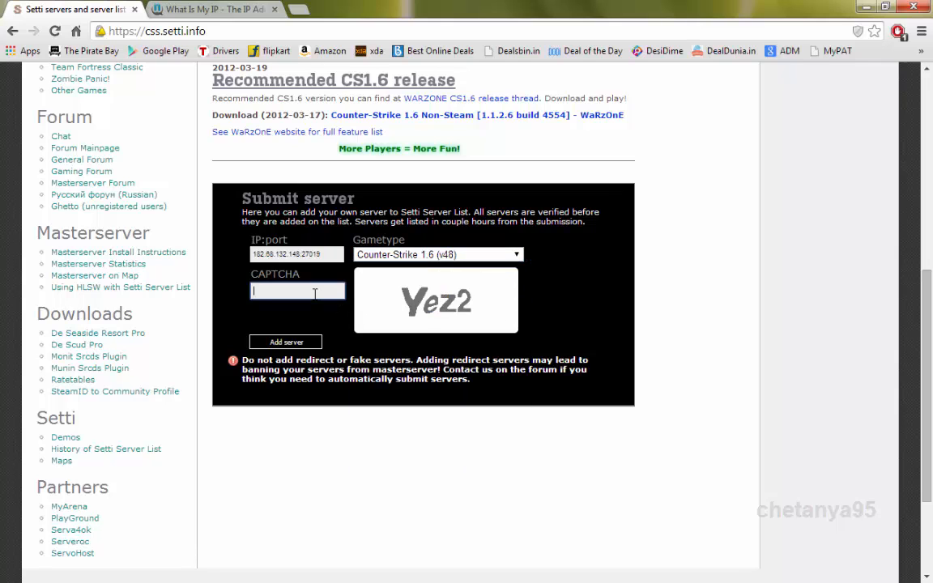
pyautogui.click(285, 341)
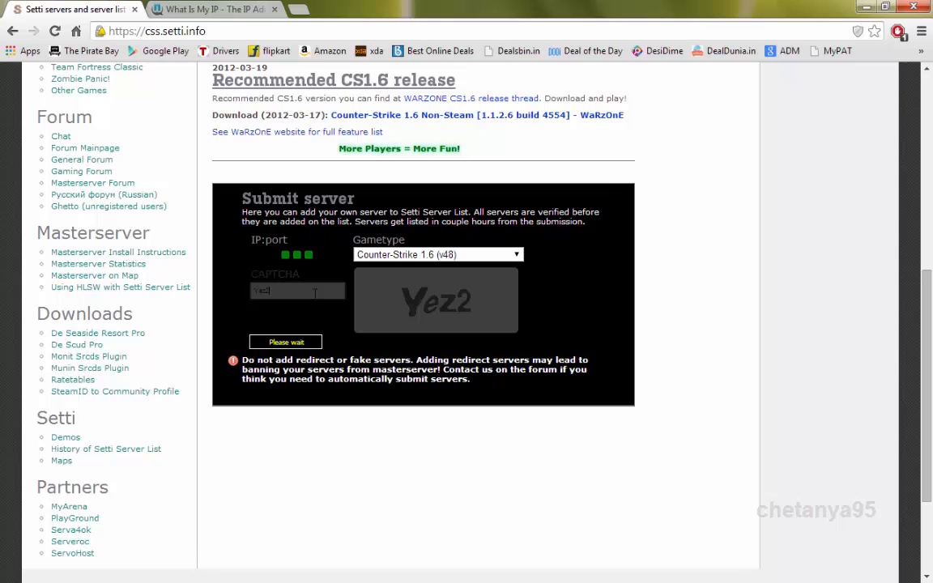
pyautogui.click(285, 342)
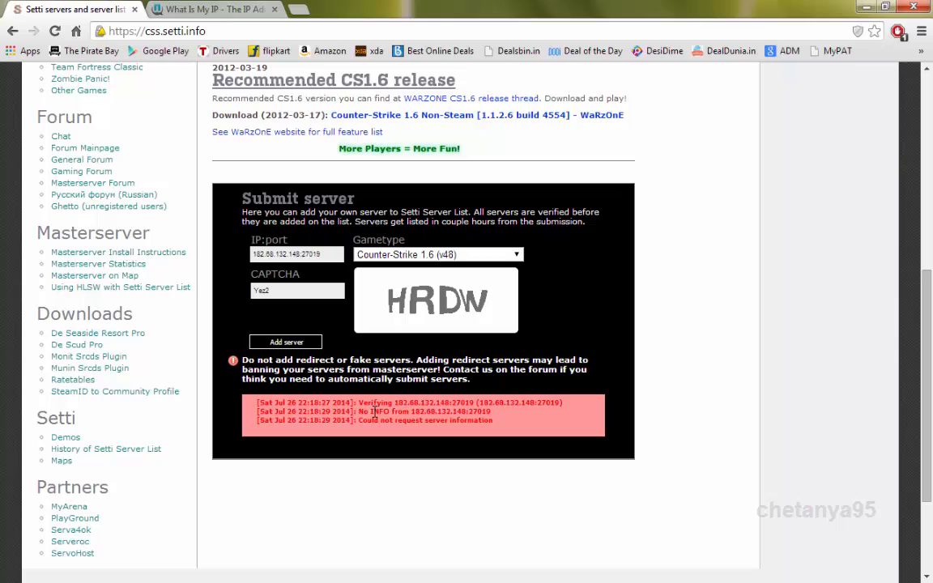
pyautogui.doubleClick(421, 411)
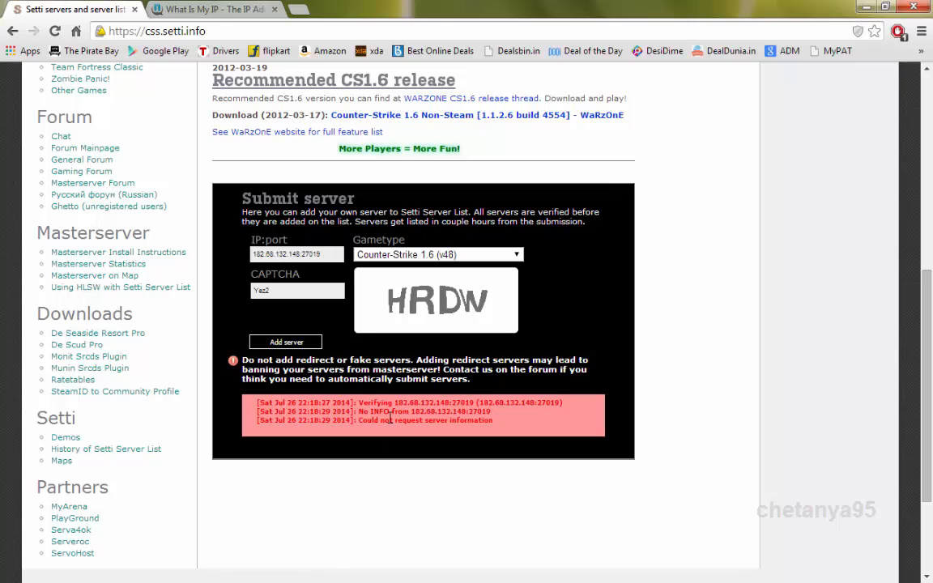
pyautogui.moveTo(437, 415)
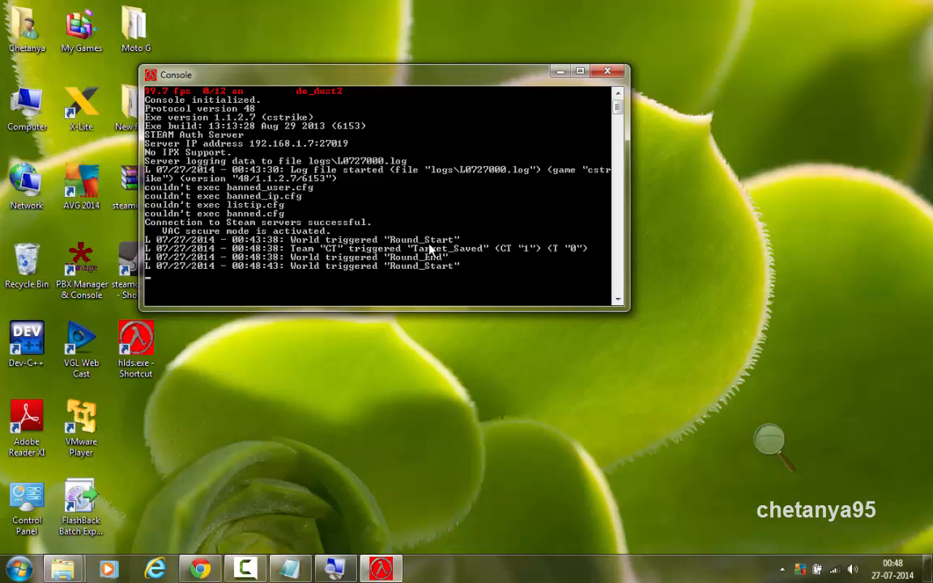
# Step: Close the HLDS Console window to shut down the server
pyautogui.click(607, 71)
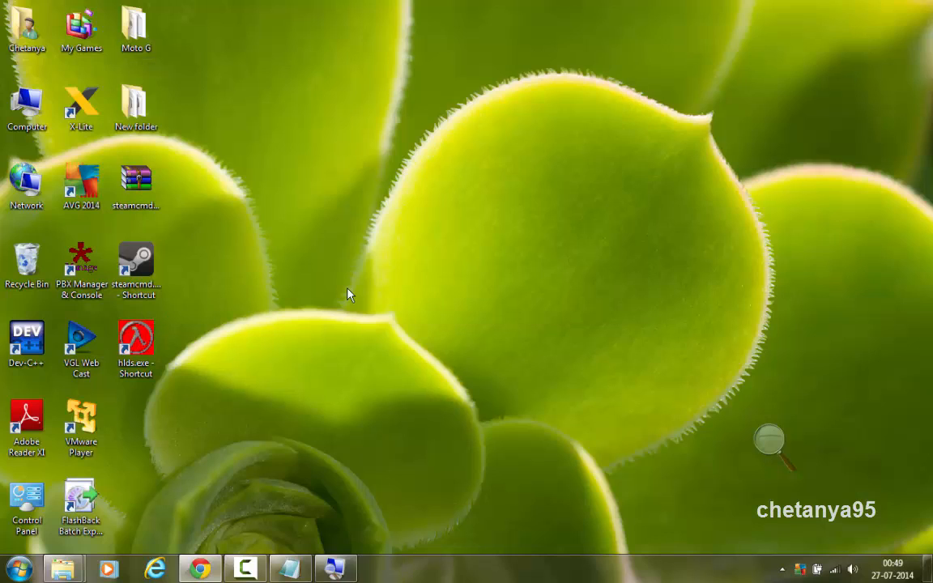